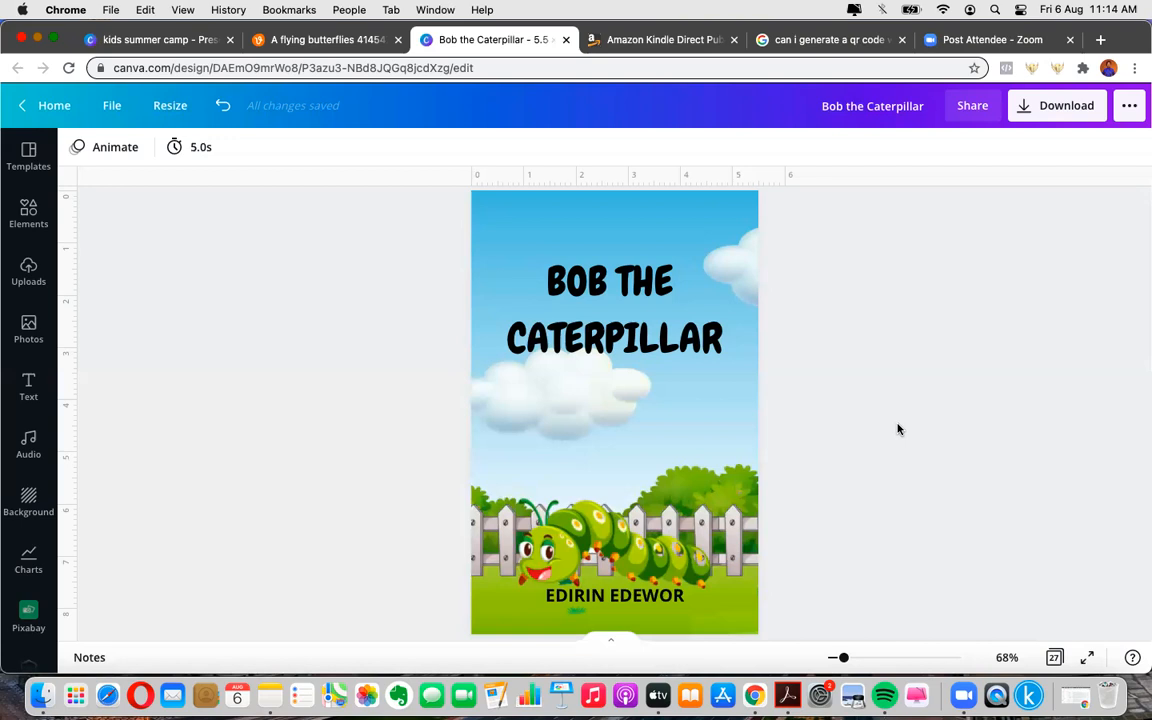
Scroll to the Bob the Caterpillar credits page and reveal More in the sidebar
scroll("down", 3)
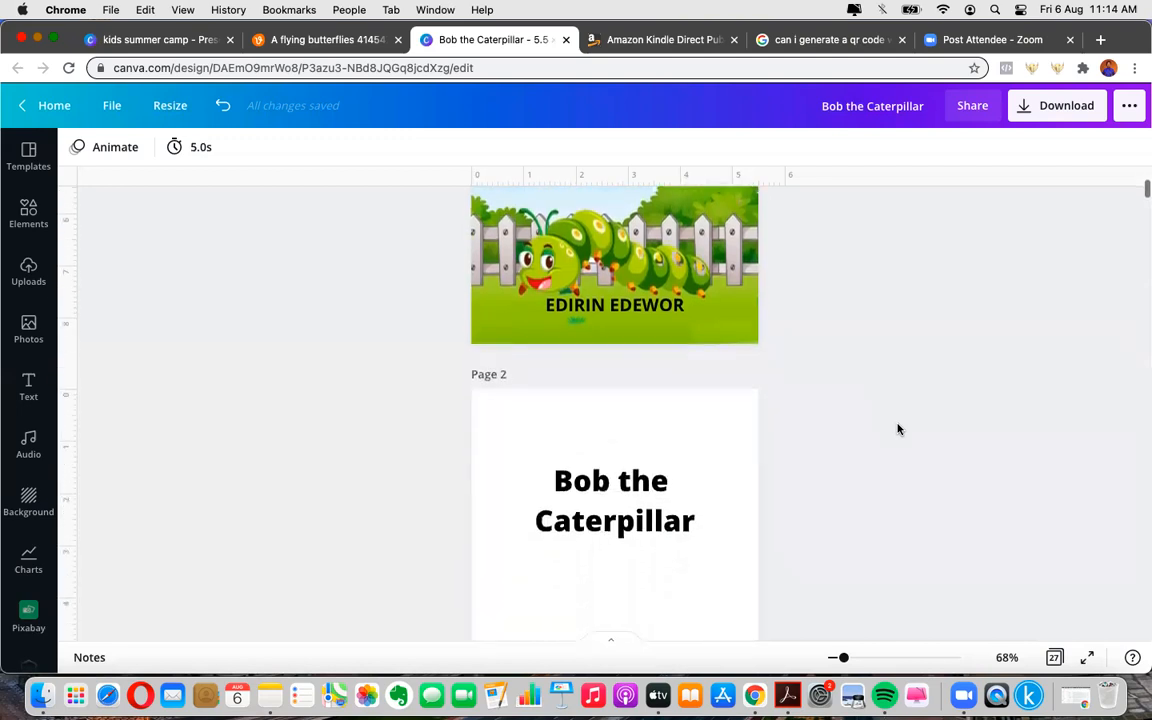
scroll("down", 3)
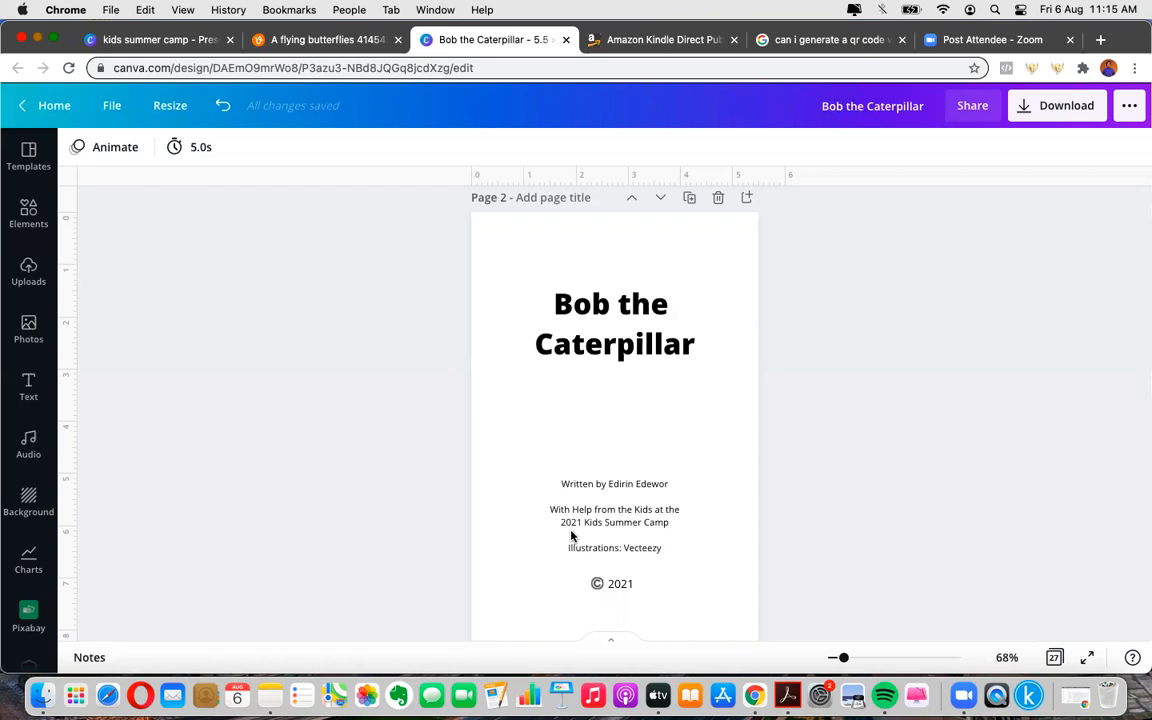
mouse_move(453, 522)
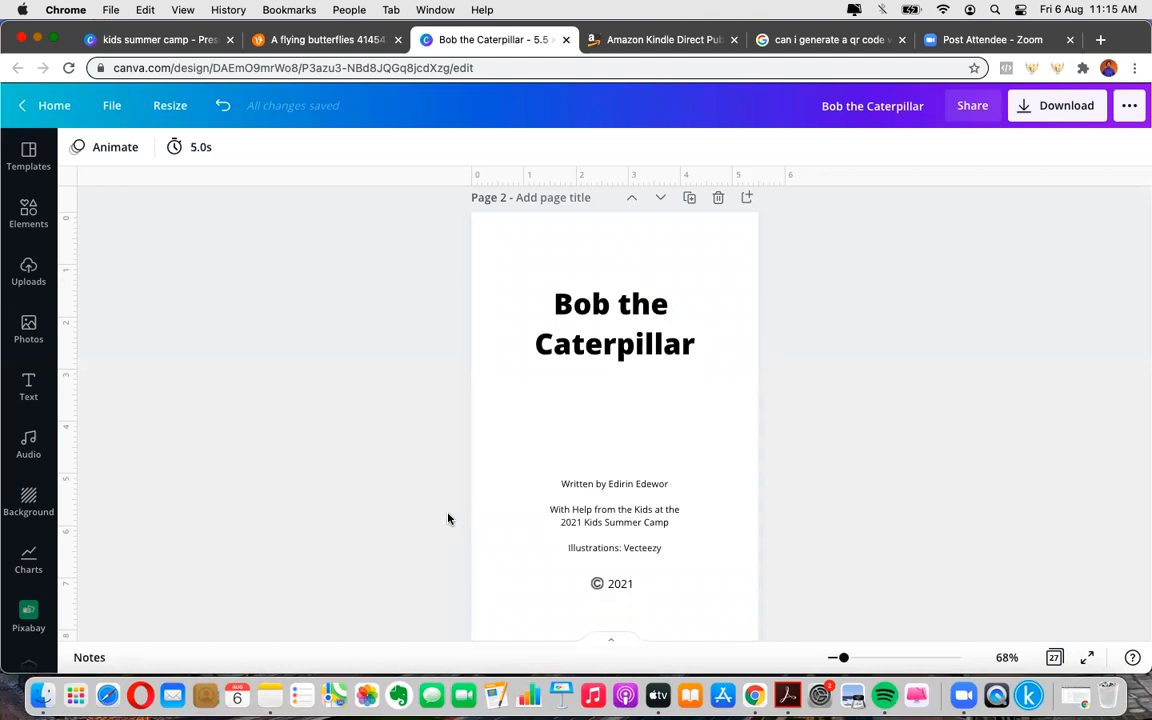
mouse_move(44, 488)
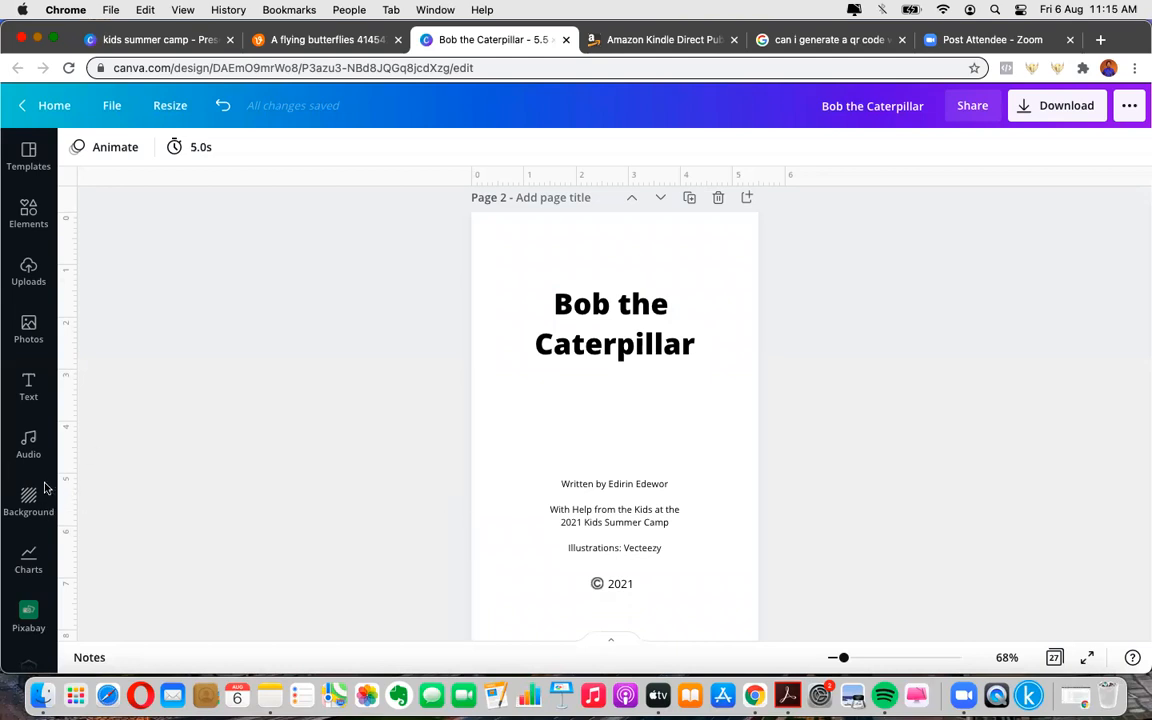
mouse_move(37, 410)
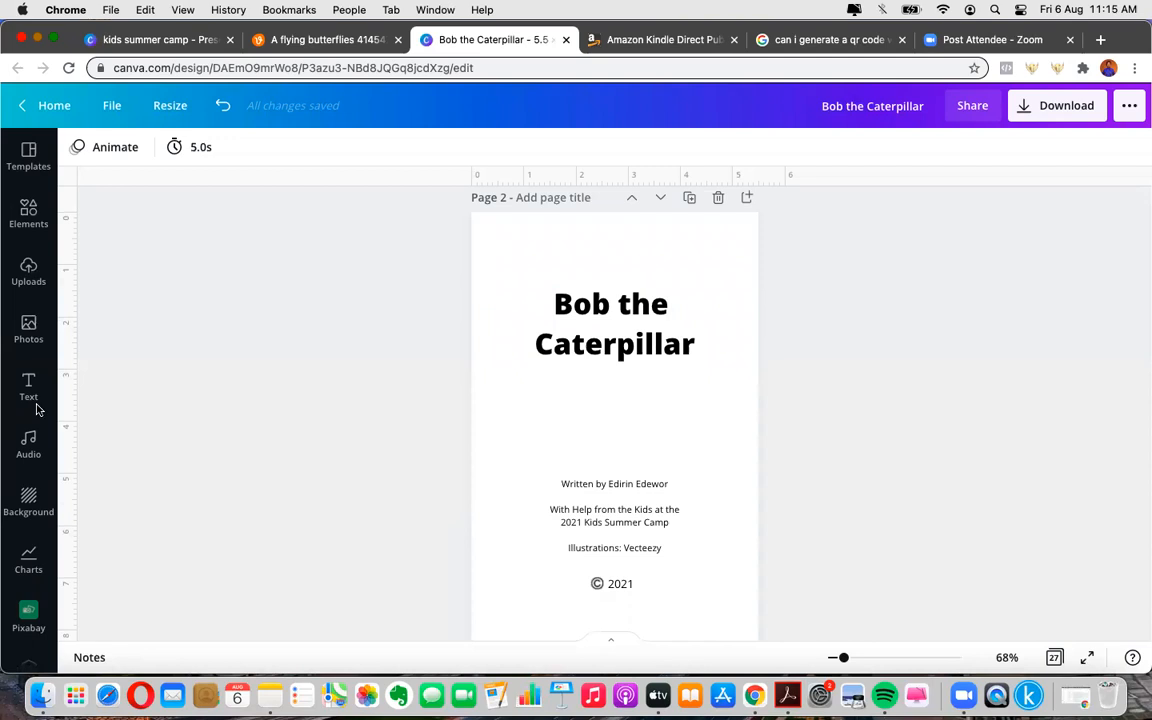
scroll("down", 3)
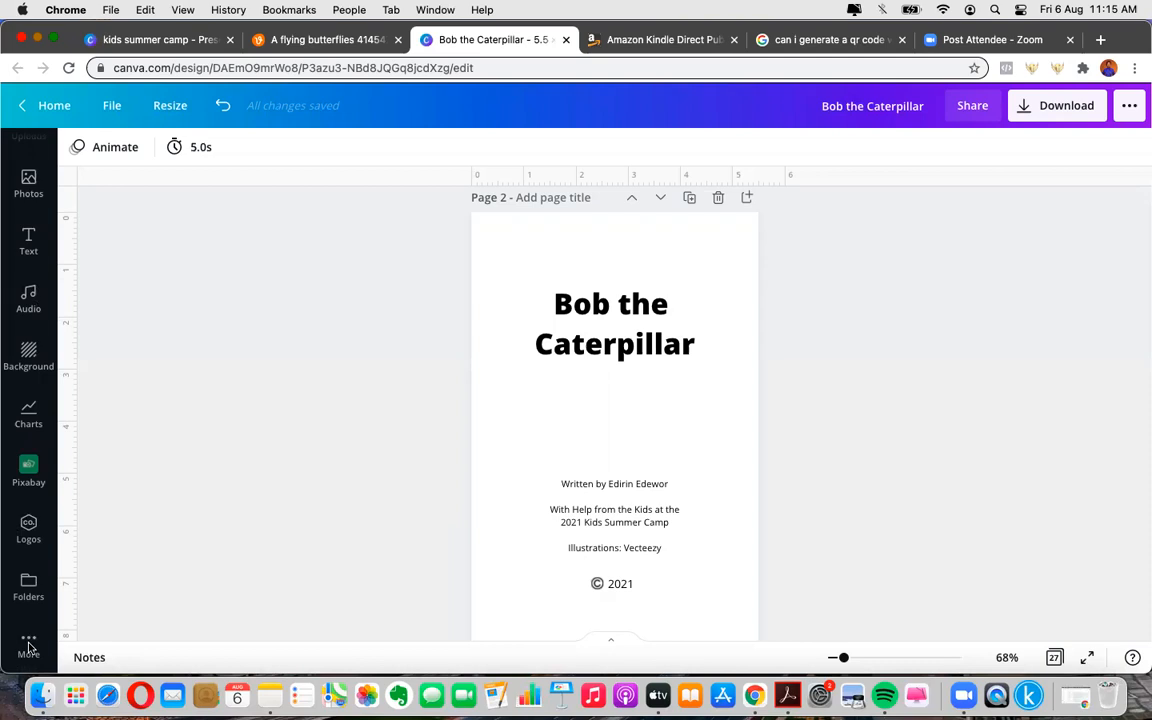
Launch the QR Code app from More and activate its Enter URL field
left_click(28, 647)
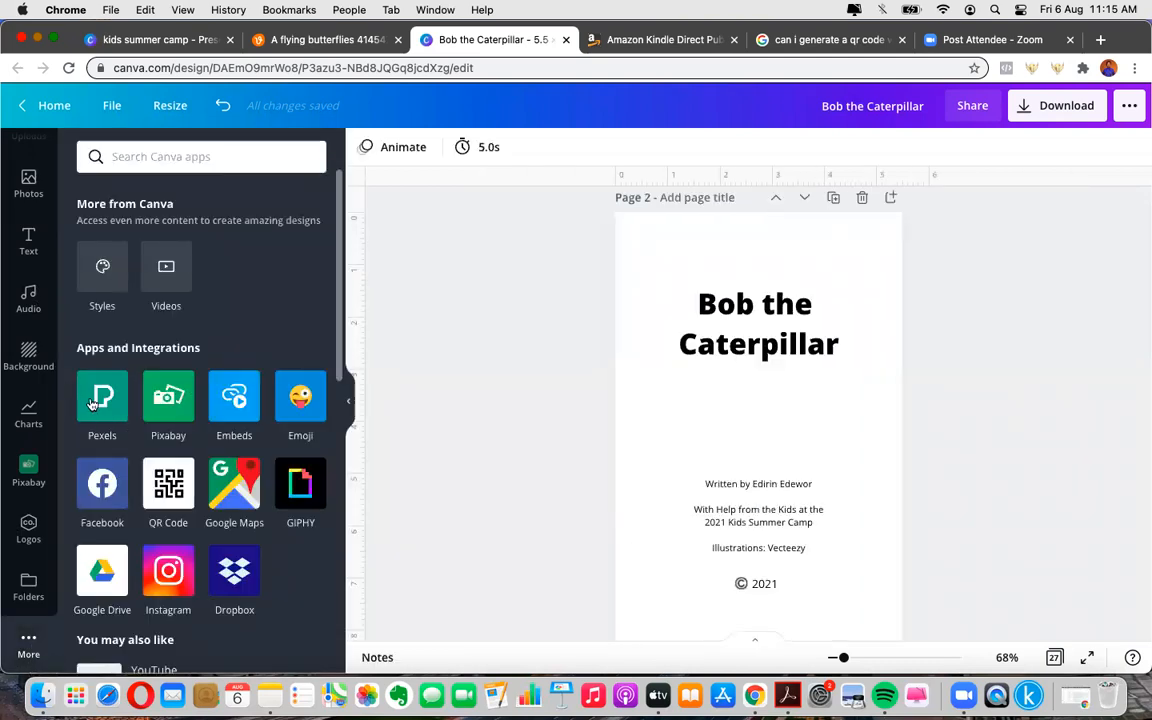
mouse_move(234, 400)
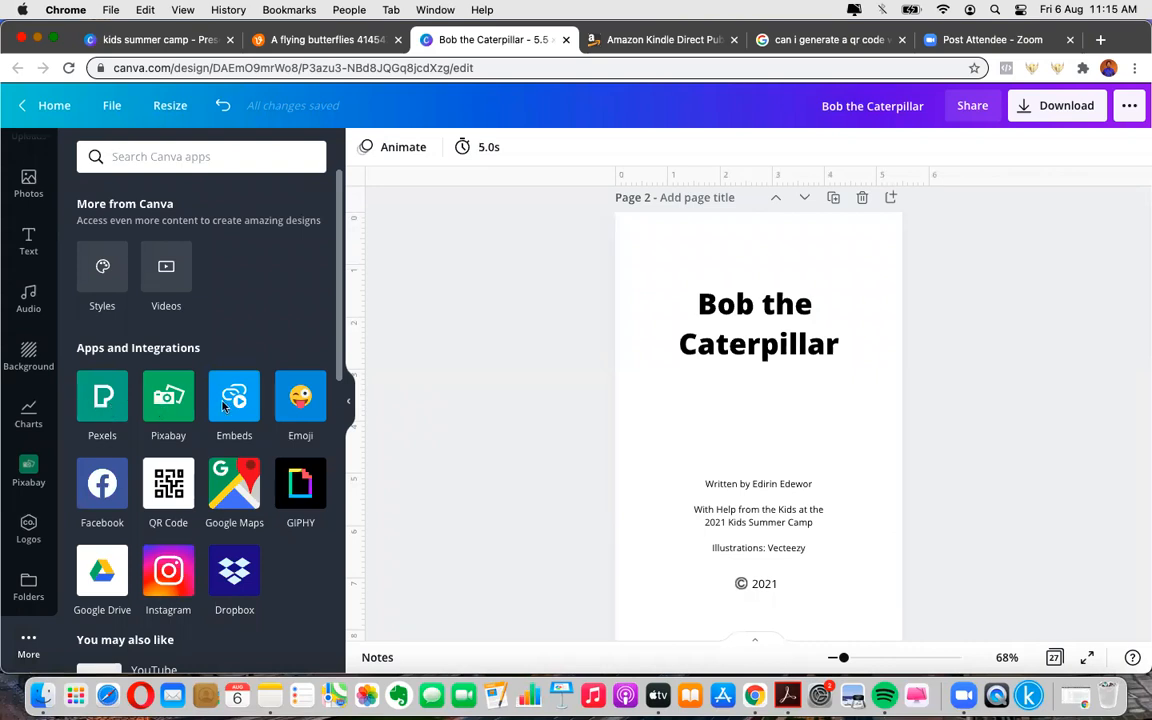
mouse_move(180, 437)
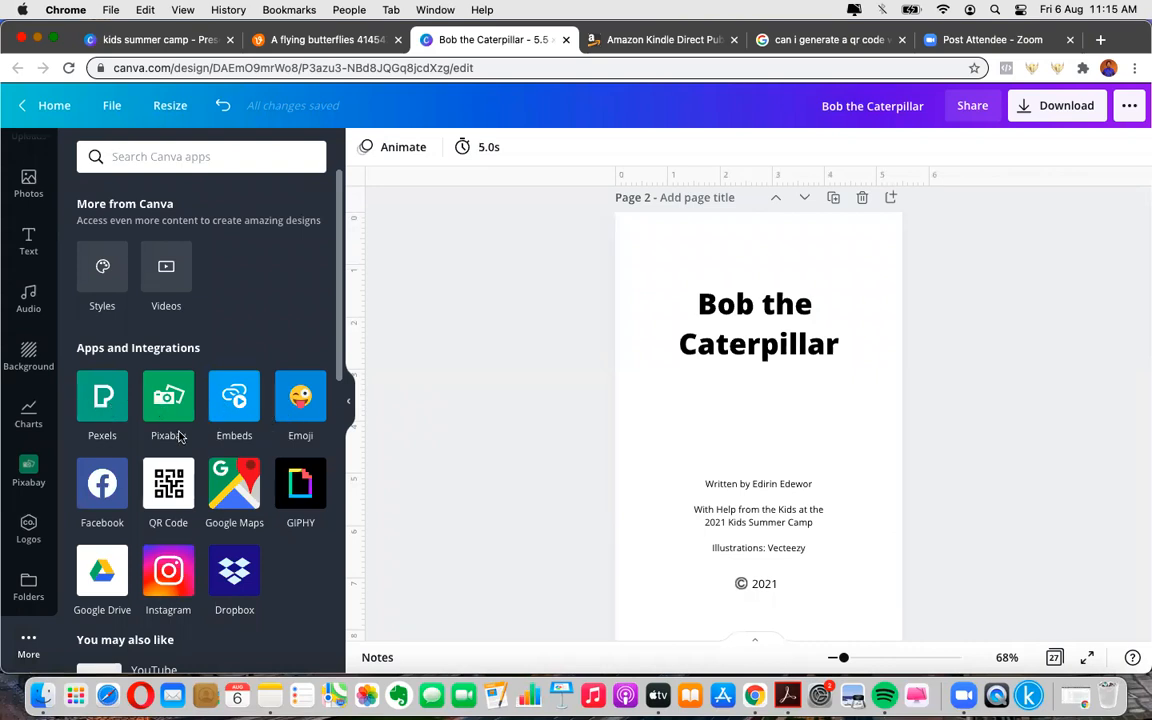
mouse_move(168, 483)
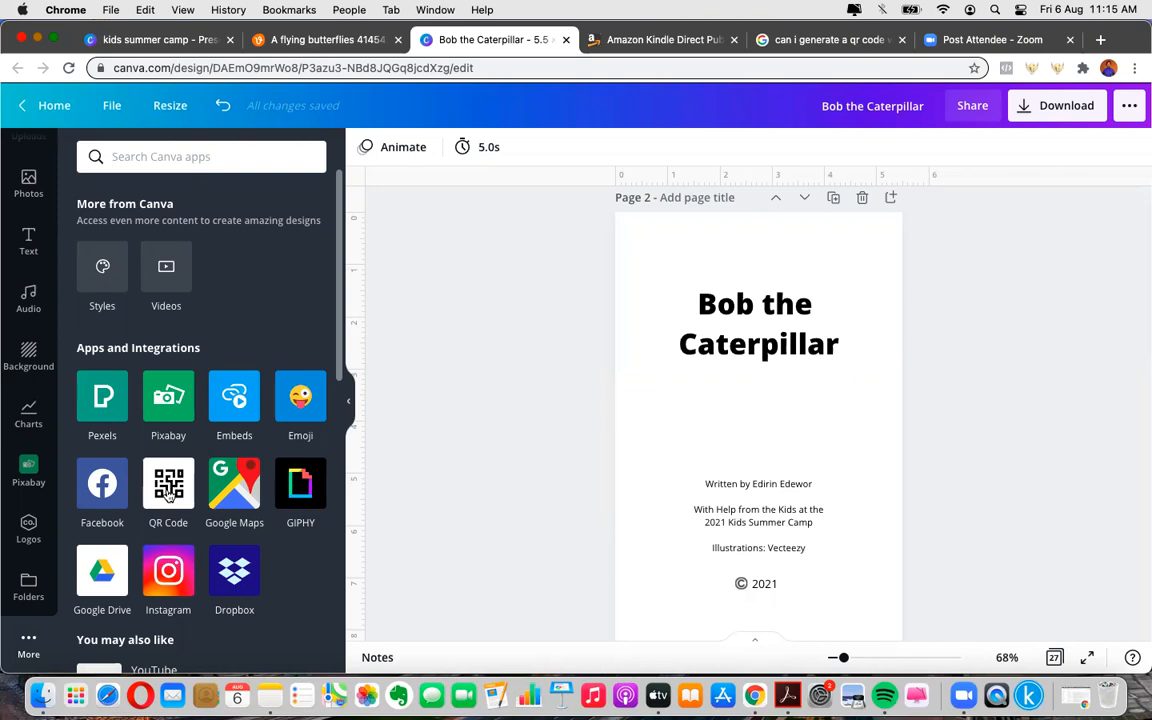
left_click(168, 483)
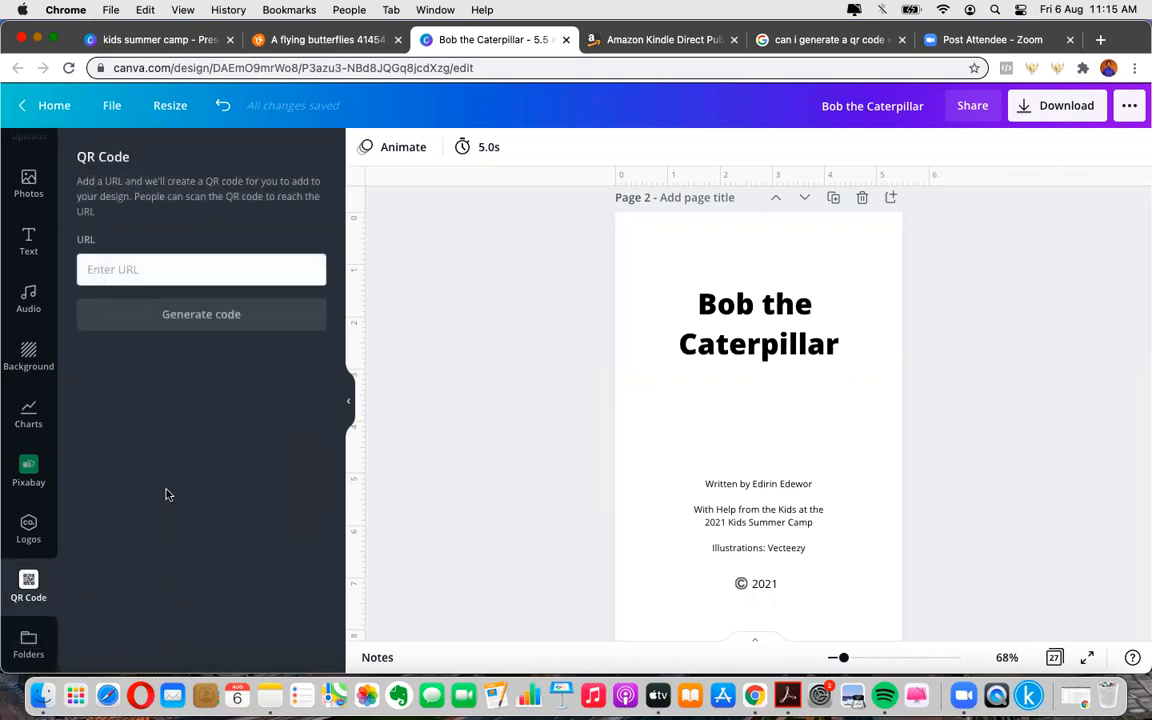
left_click(200, 269)
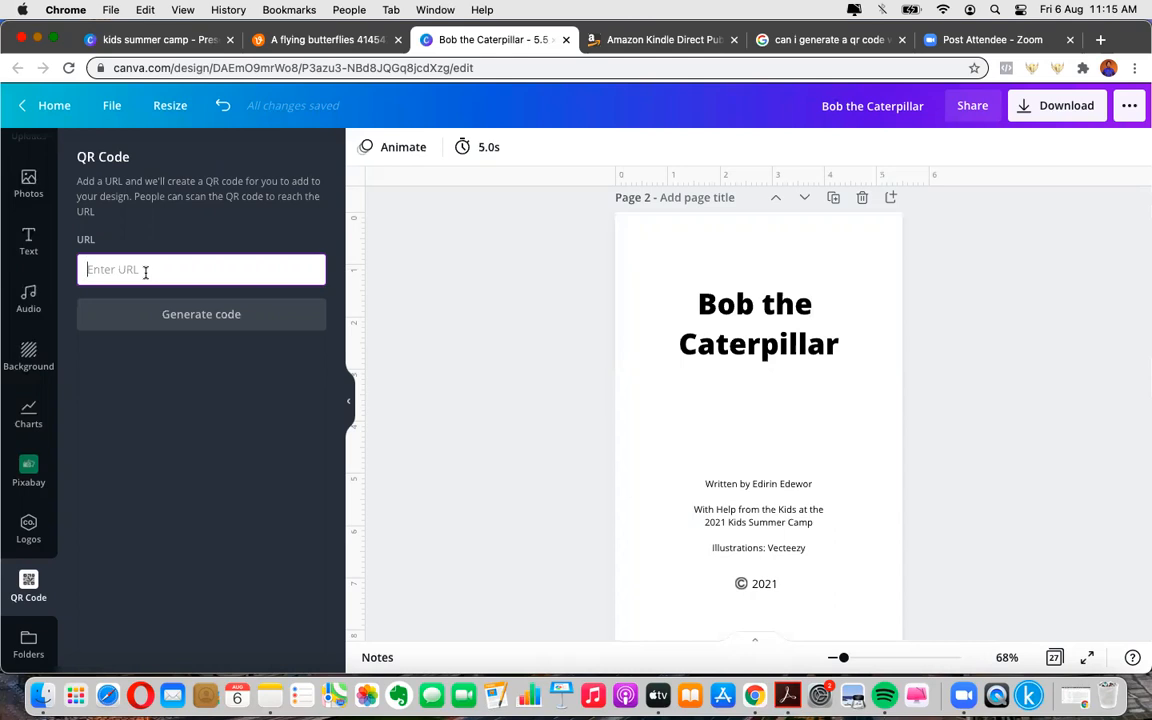
type("inst")
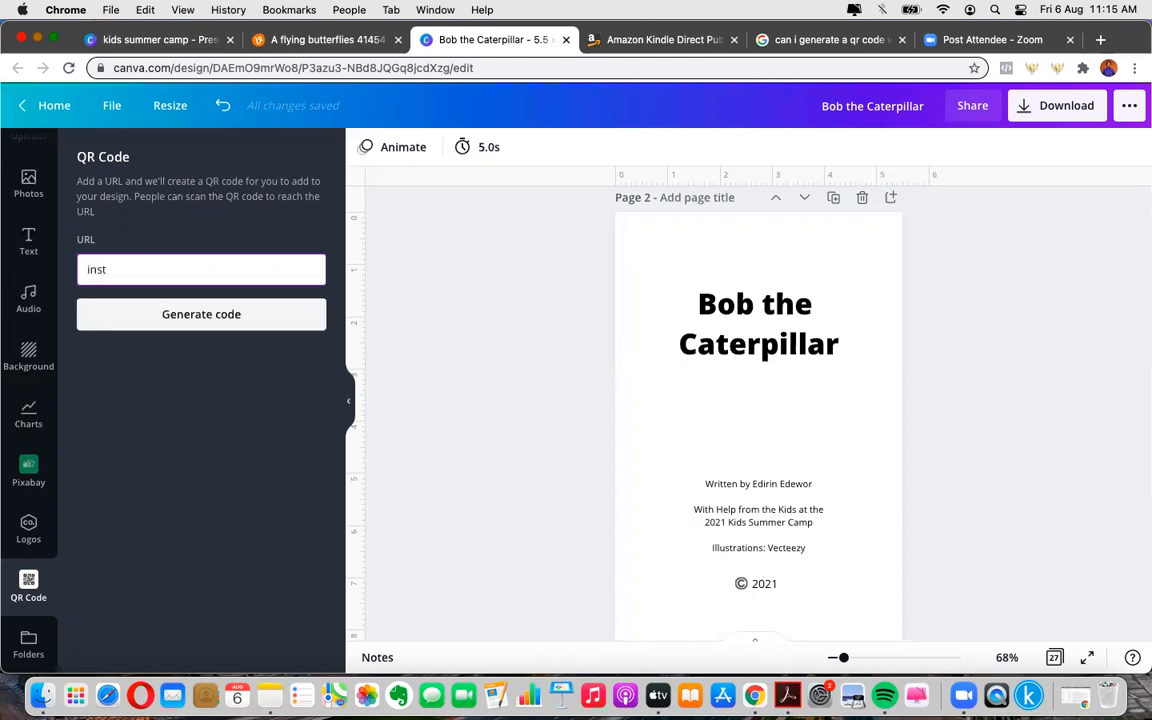
type("agram.com")
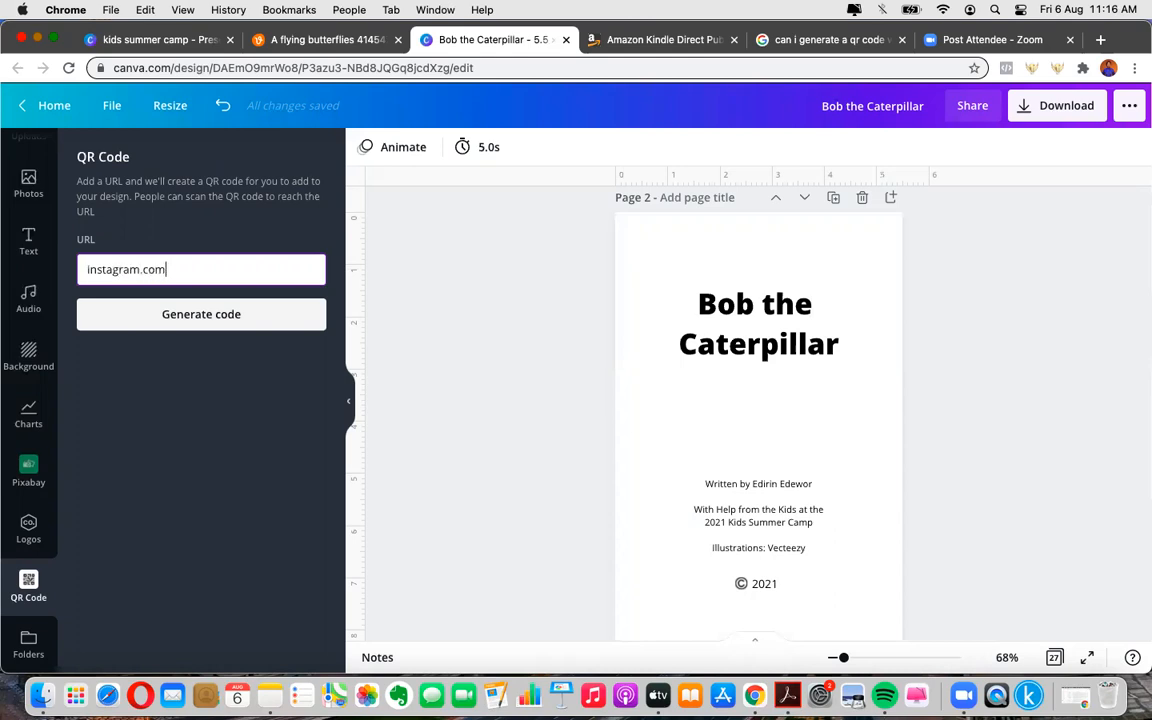
type("/edirinedew")
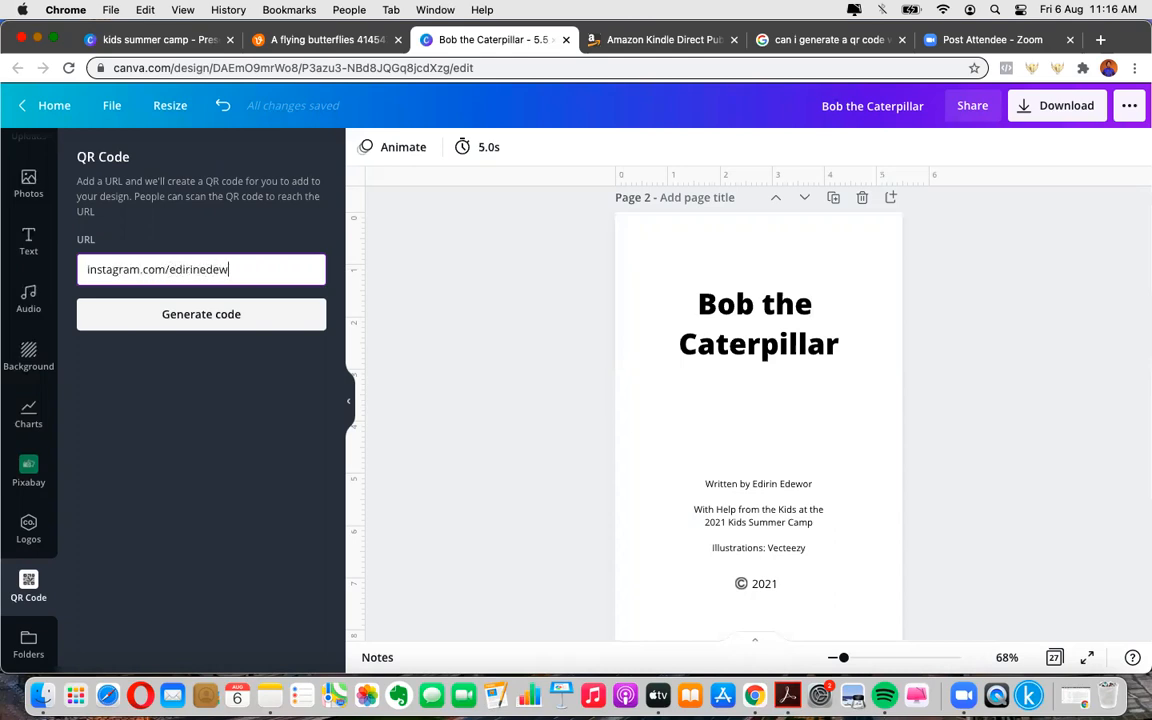
type("or")
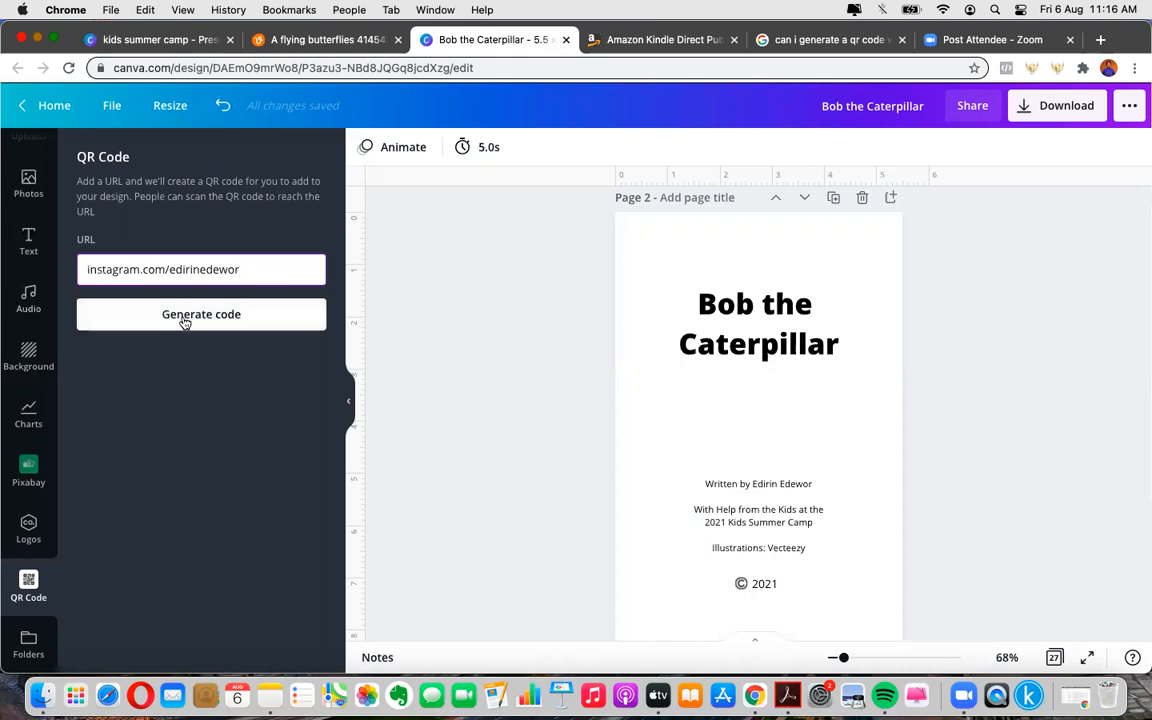
left_click(201, 314)
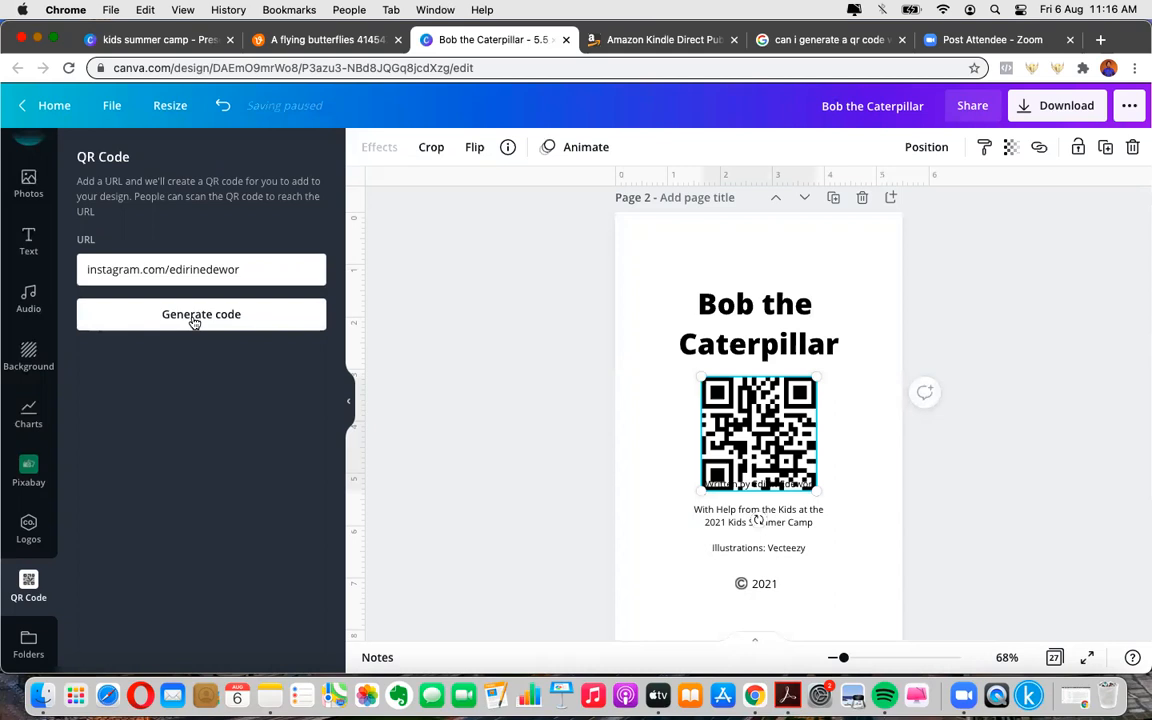
left_click(201, 314)
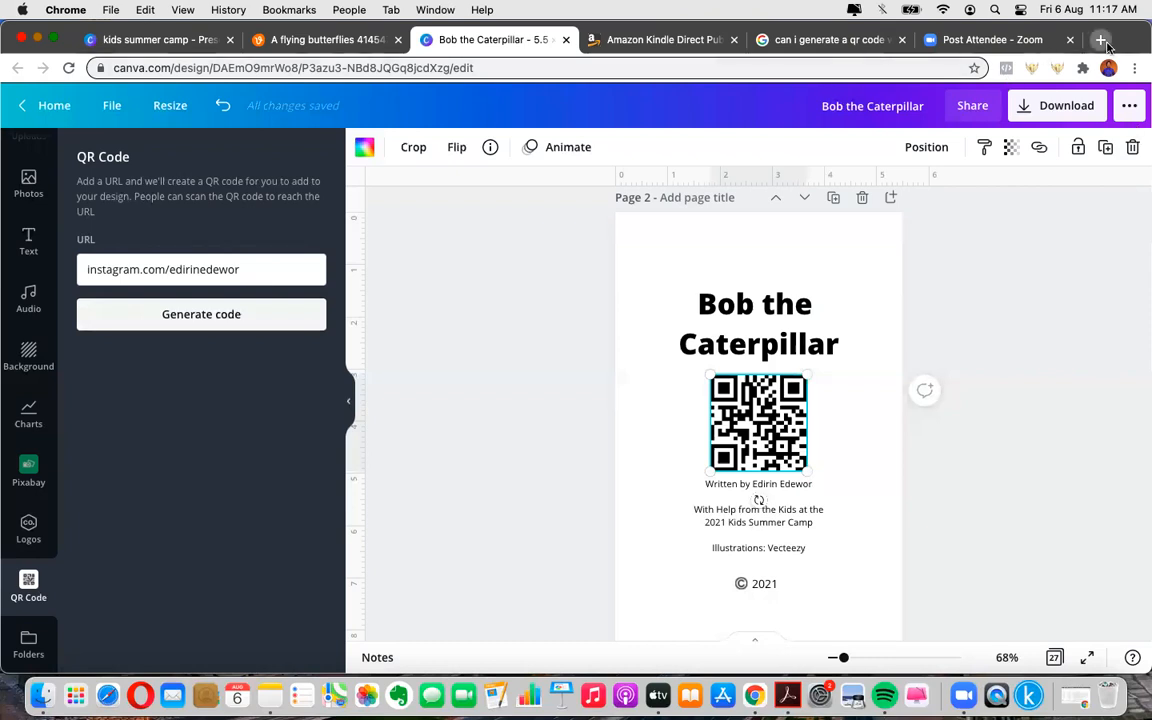
Search Amazon for 'ediri' in a new tab, then return to the Canva design
left_click(1100, 39)
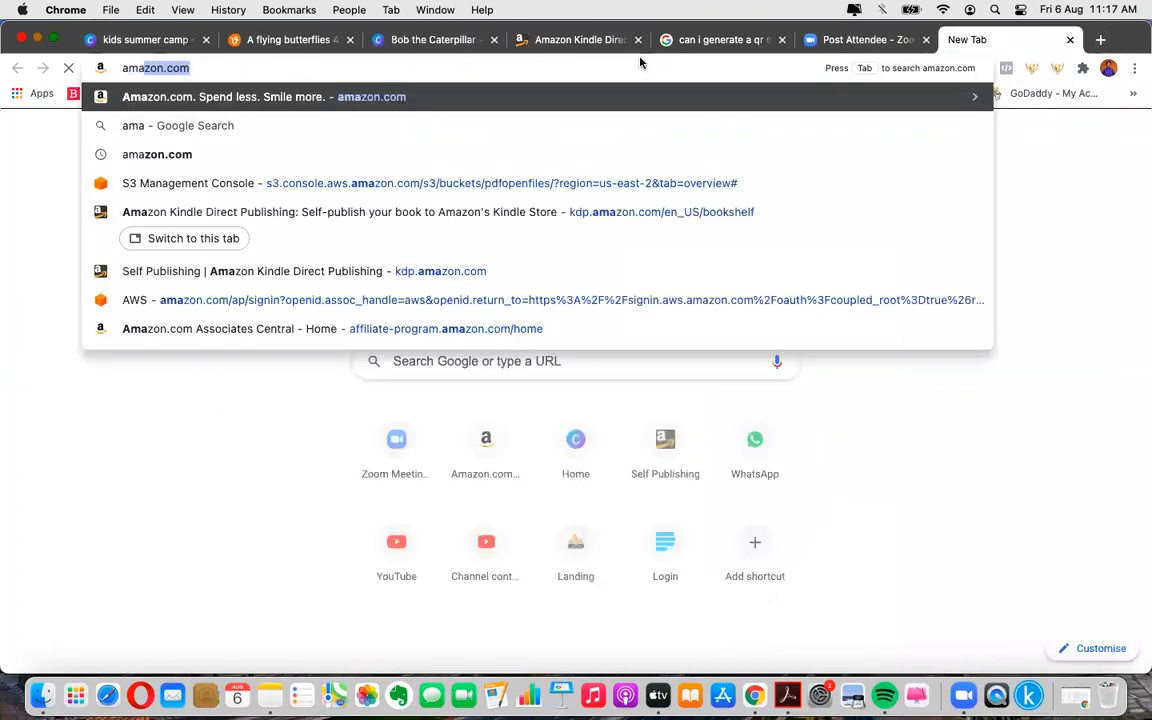
left_click(157, 154)
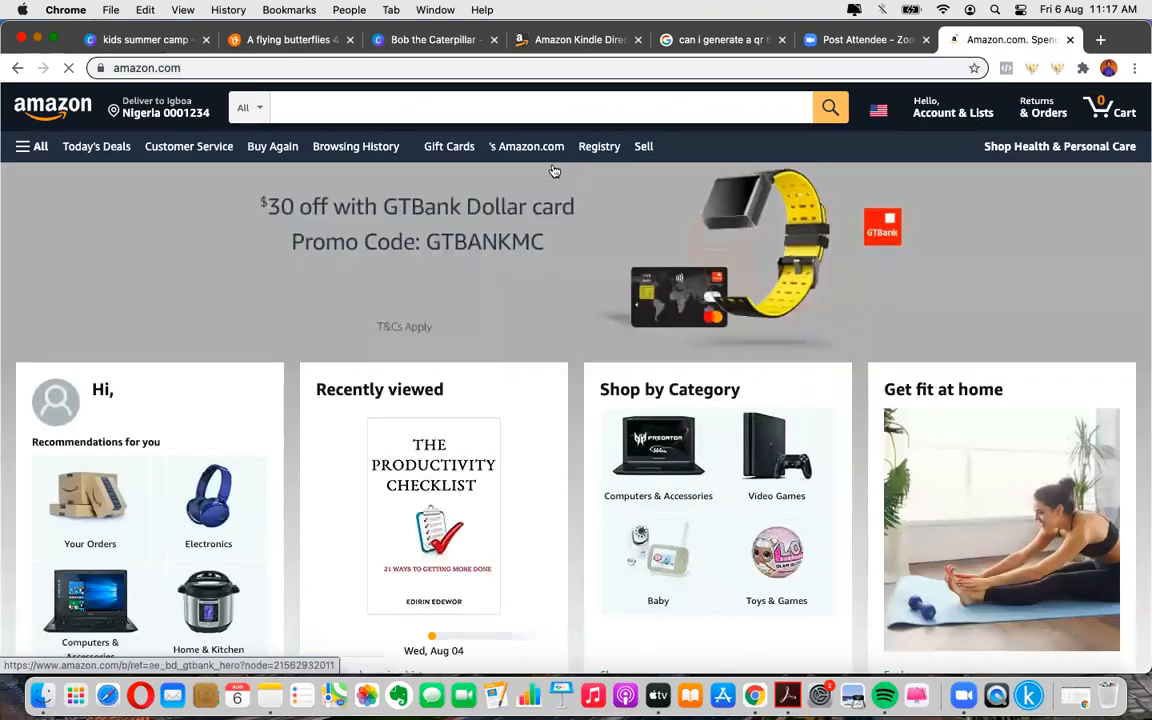
type("edirin edewor")
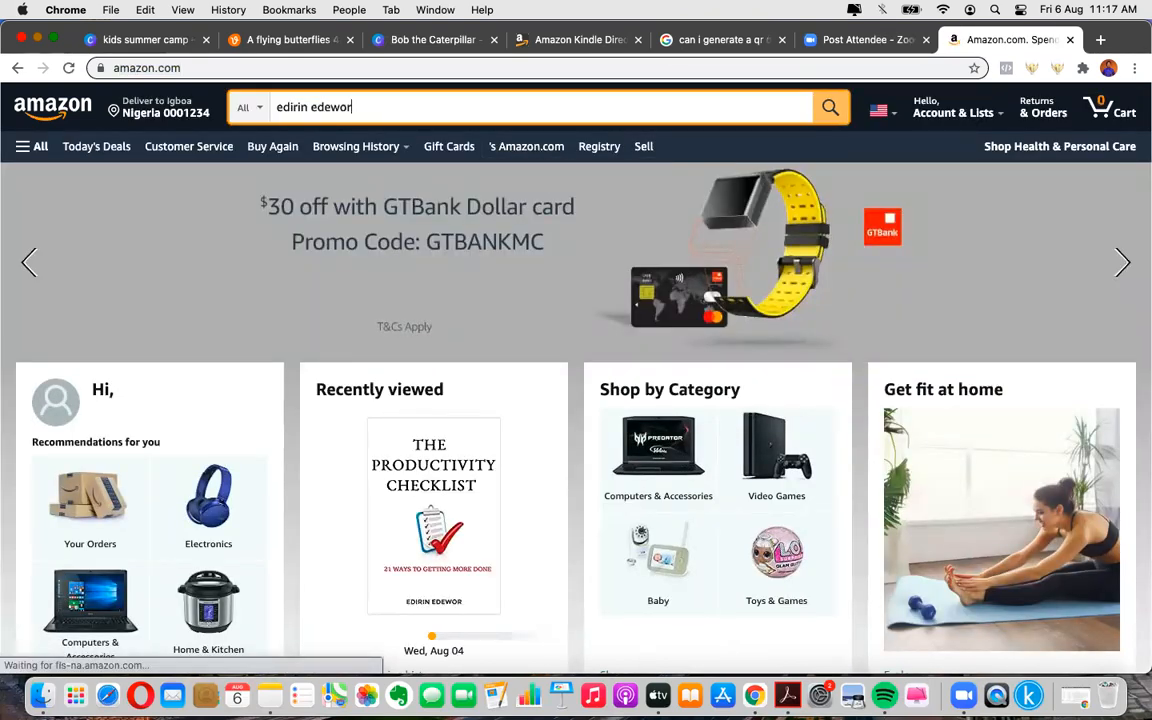
left_click(830, 107)
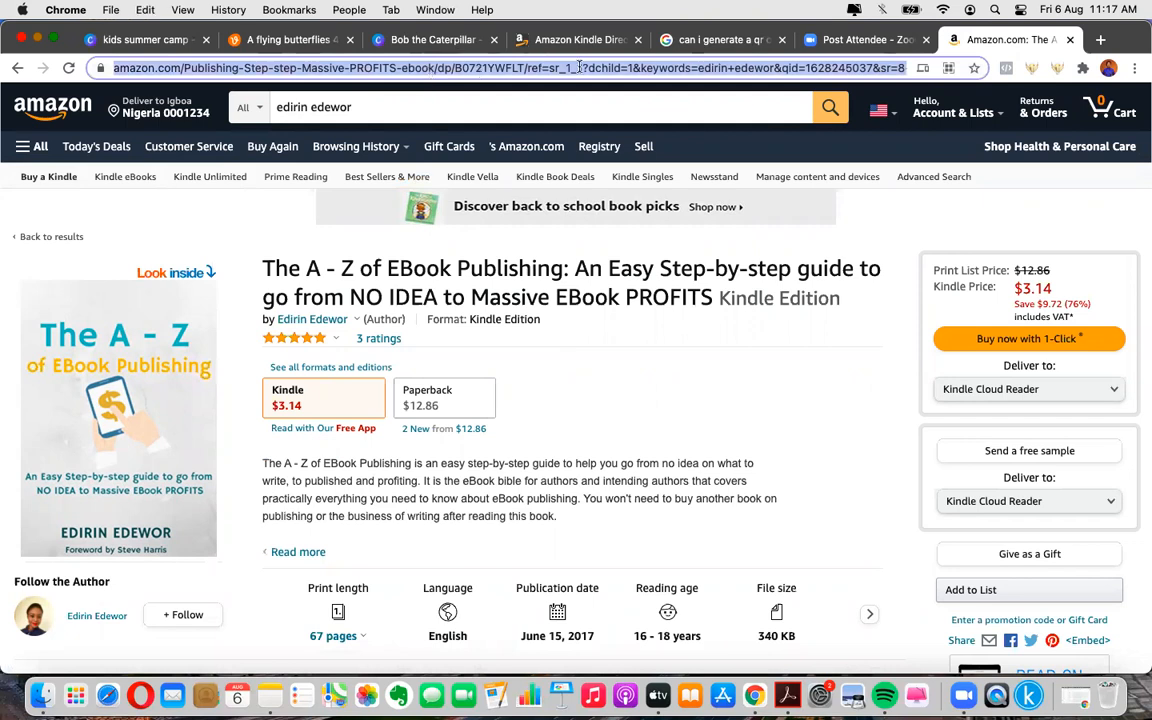
mouse_move(432, 47)
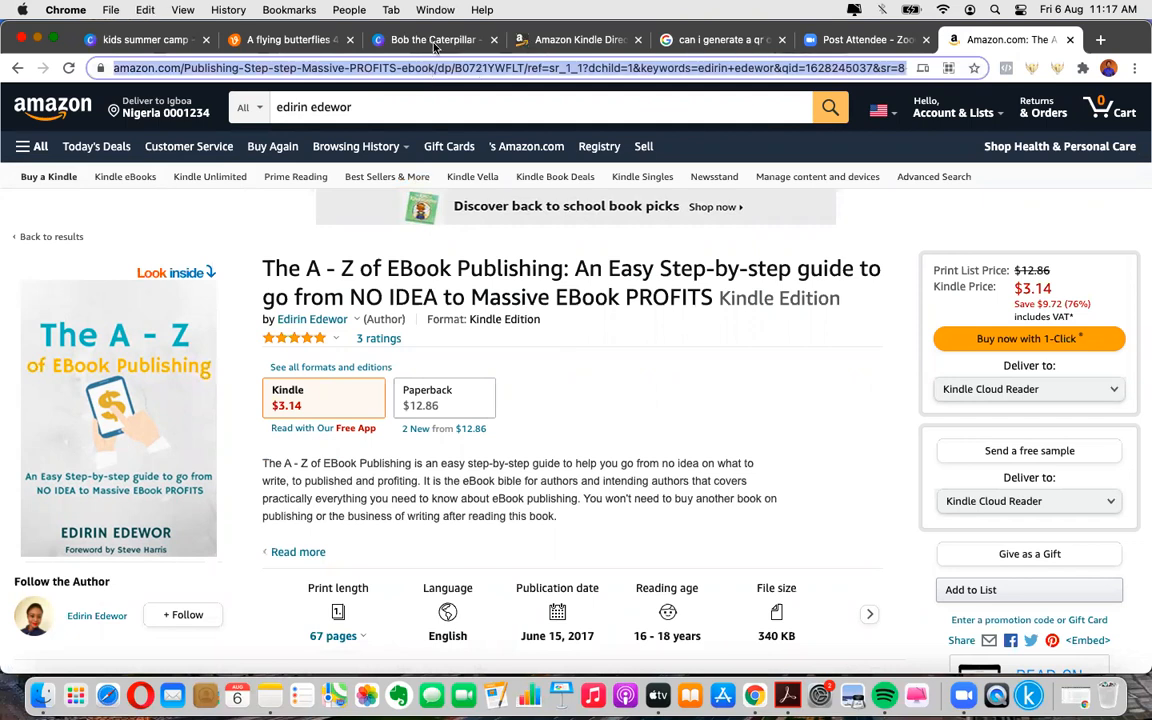
left_click(432, 40)
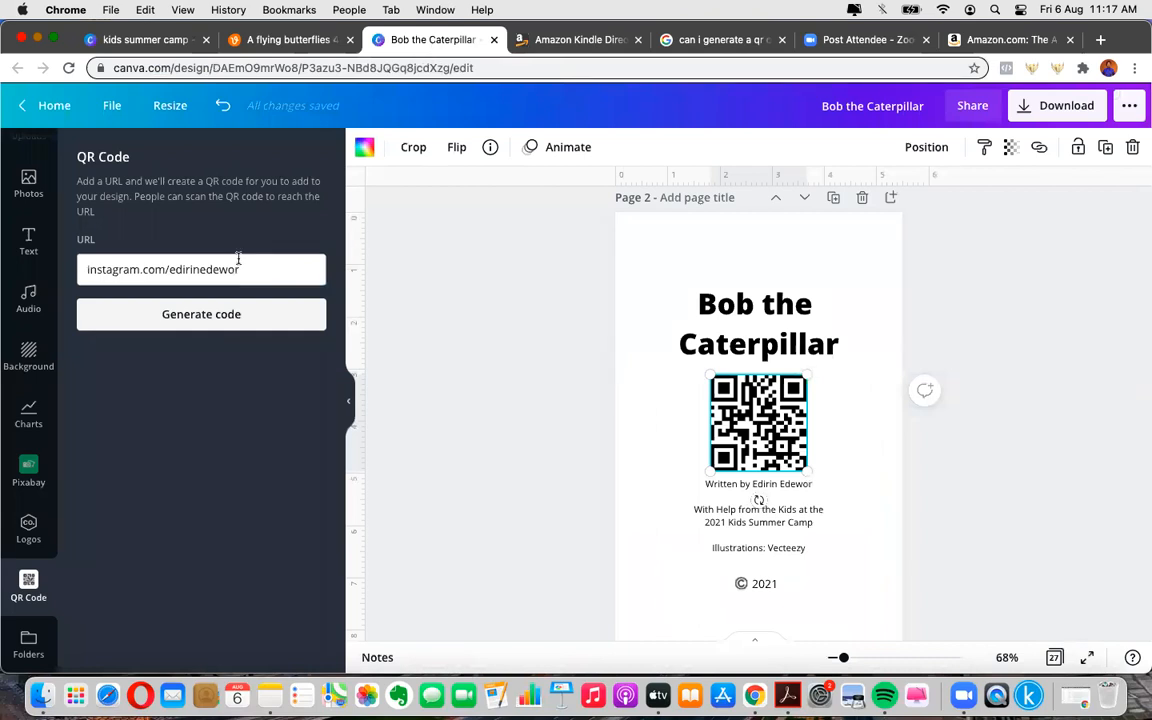
Clear the Instagram URL from the QR code box, checking the Amazon page before returning
key("Backspace")
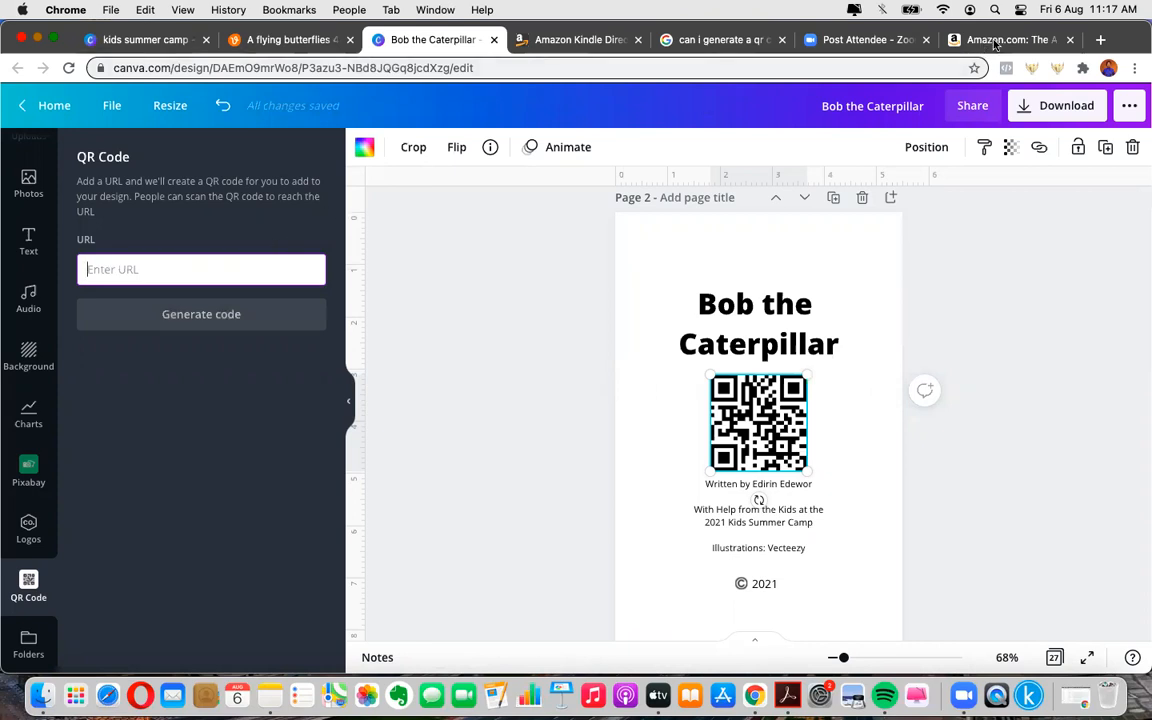
left_click(1010, 39)
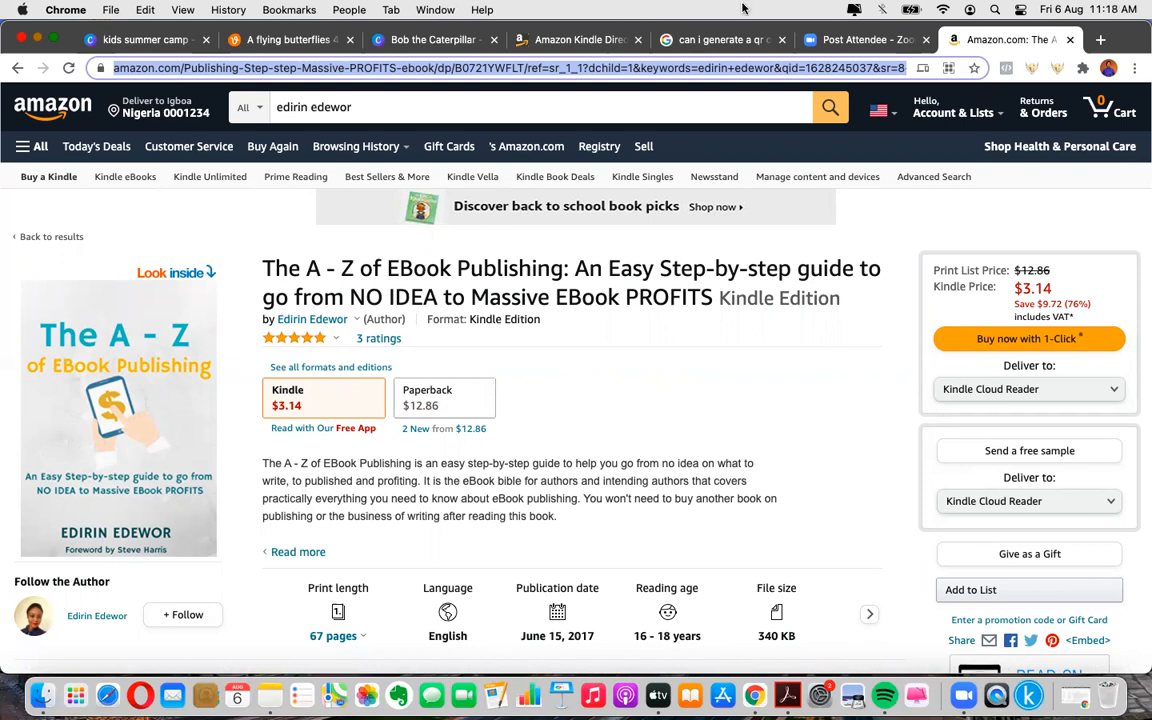
mouse_move(588, 85)
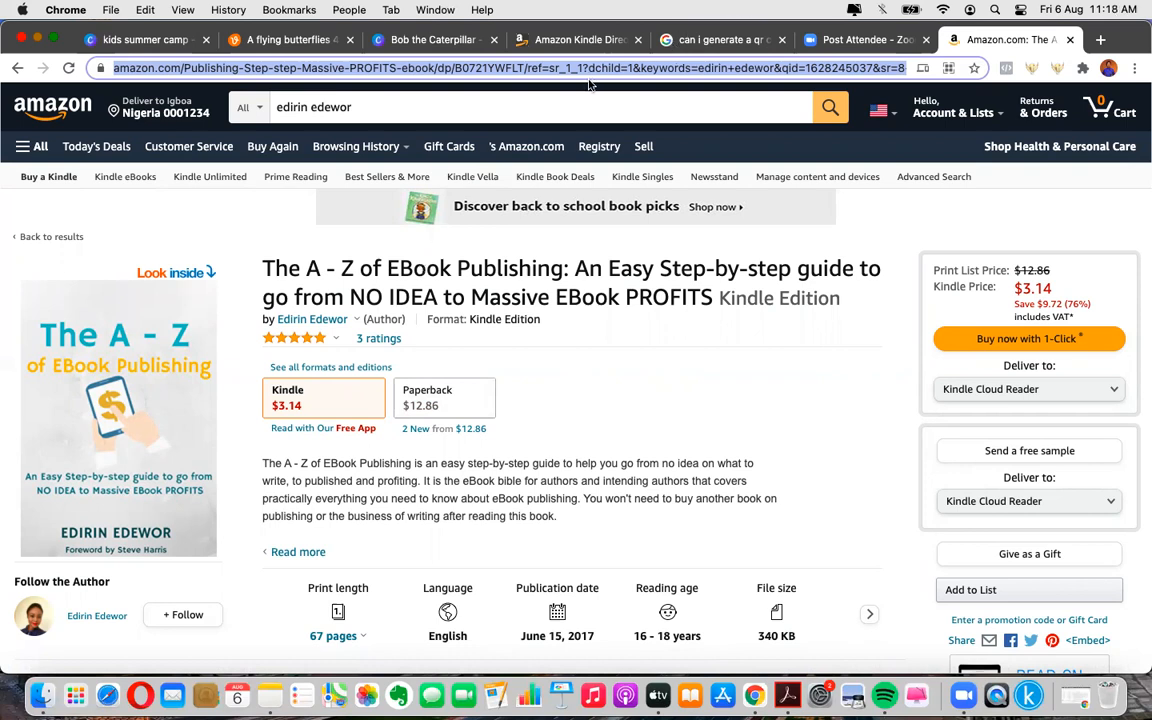
left_click(432, 39)
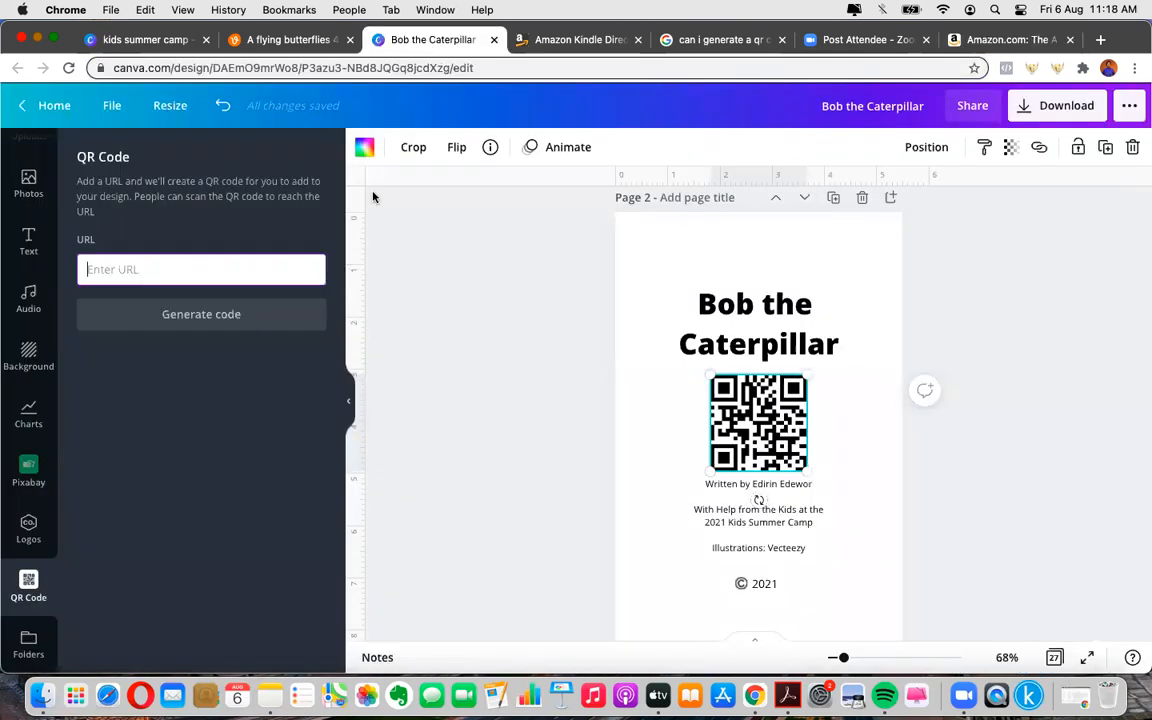
Generate a QR code from the pasted Amazon ebook URL
type("ds=edirin+edewor&qid=1628245037&sr=8-1")
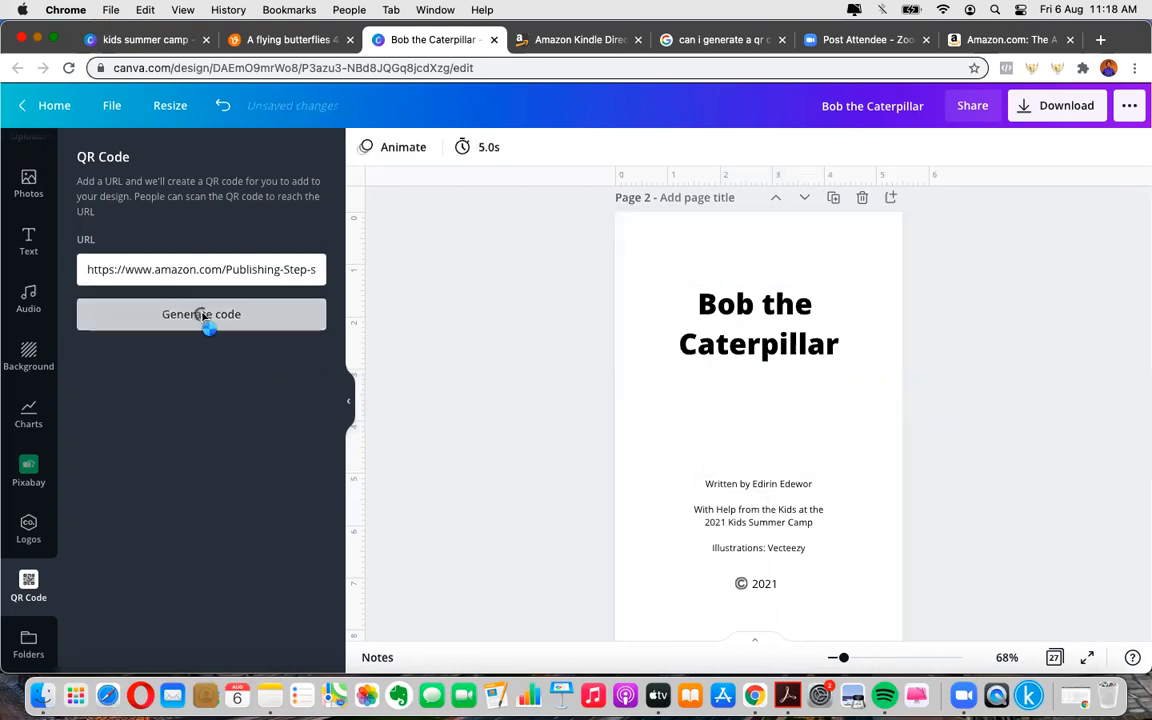
left_click(201, 314)
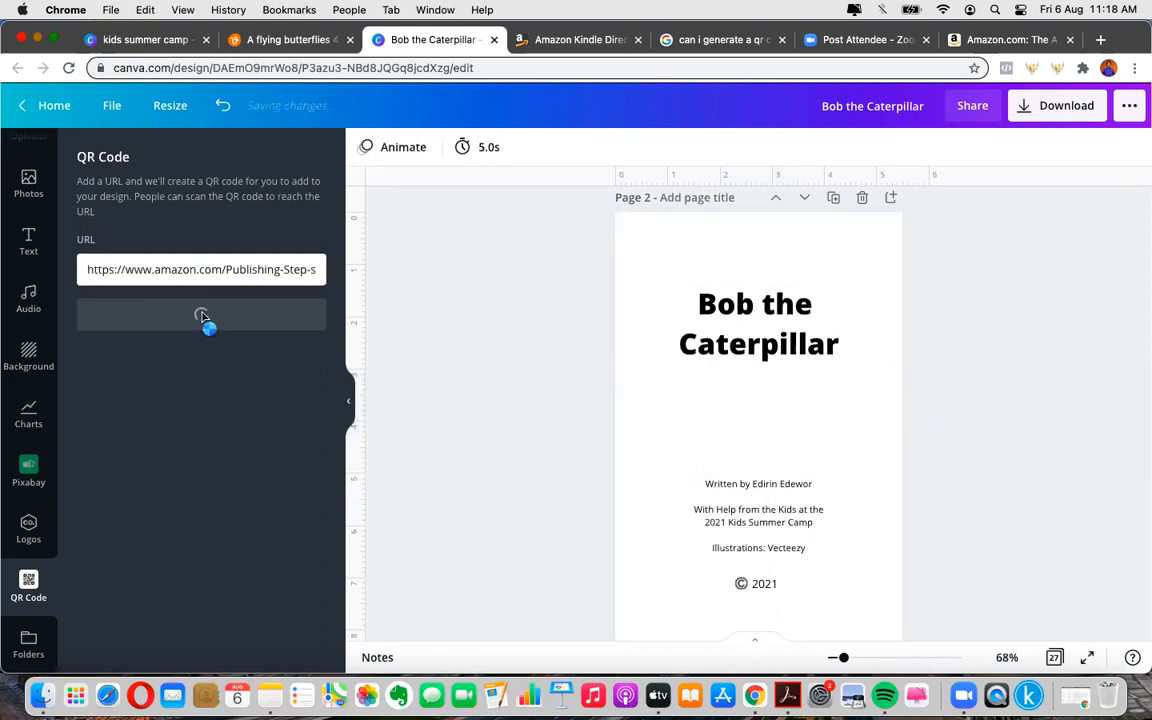
left_click(201, 314)
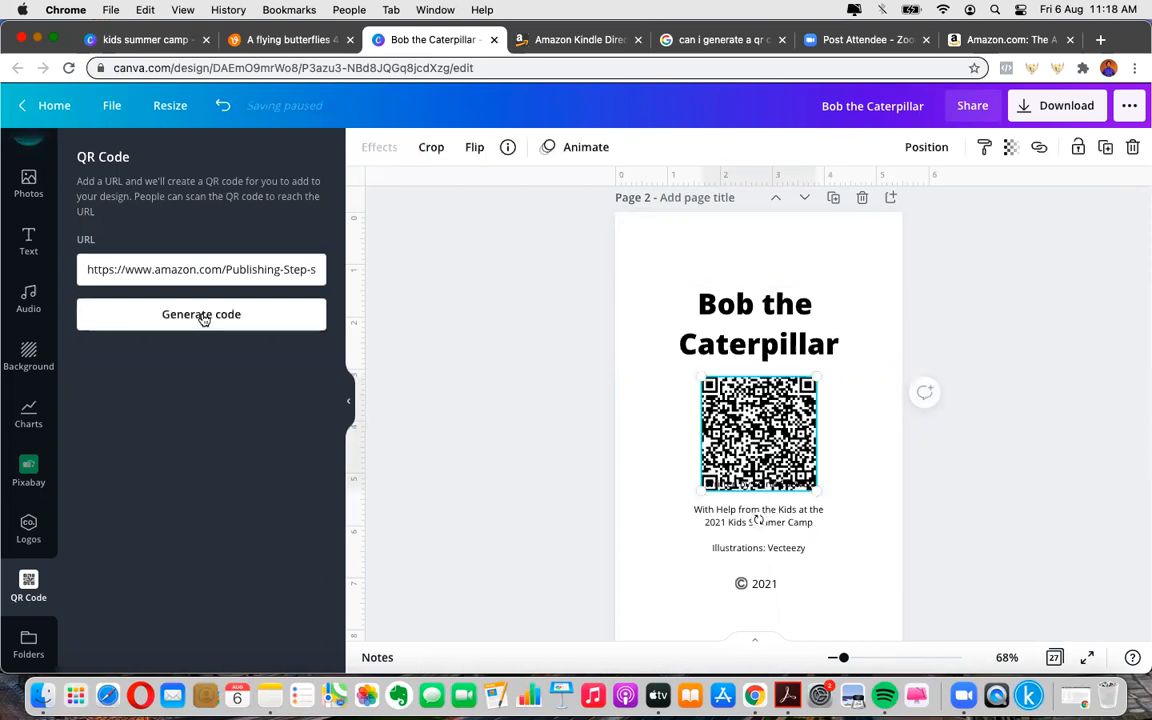
left_click(201, 314)
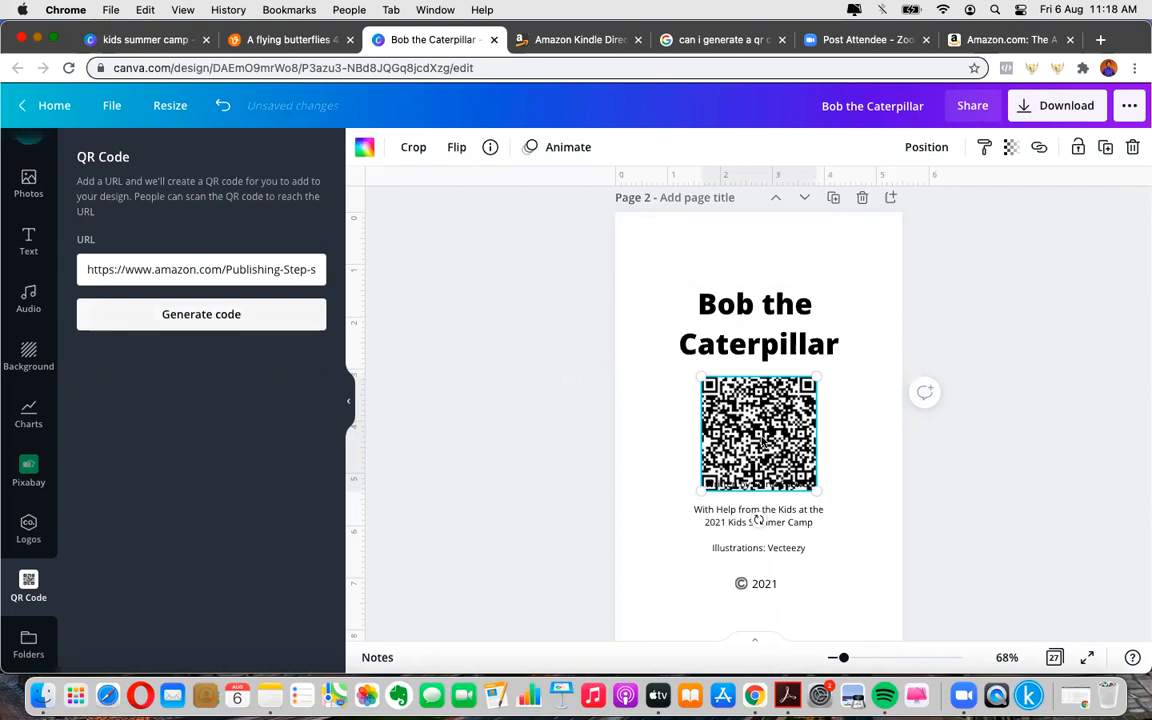
Raise the title and place the QR code just beneath it
left_click(758, 310)
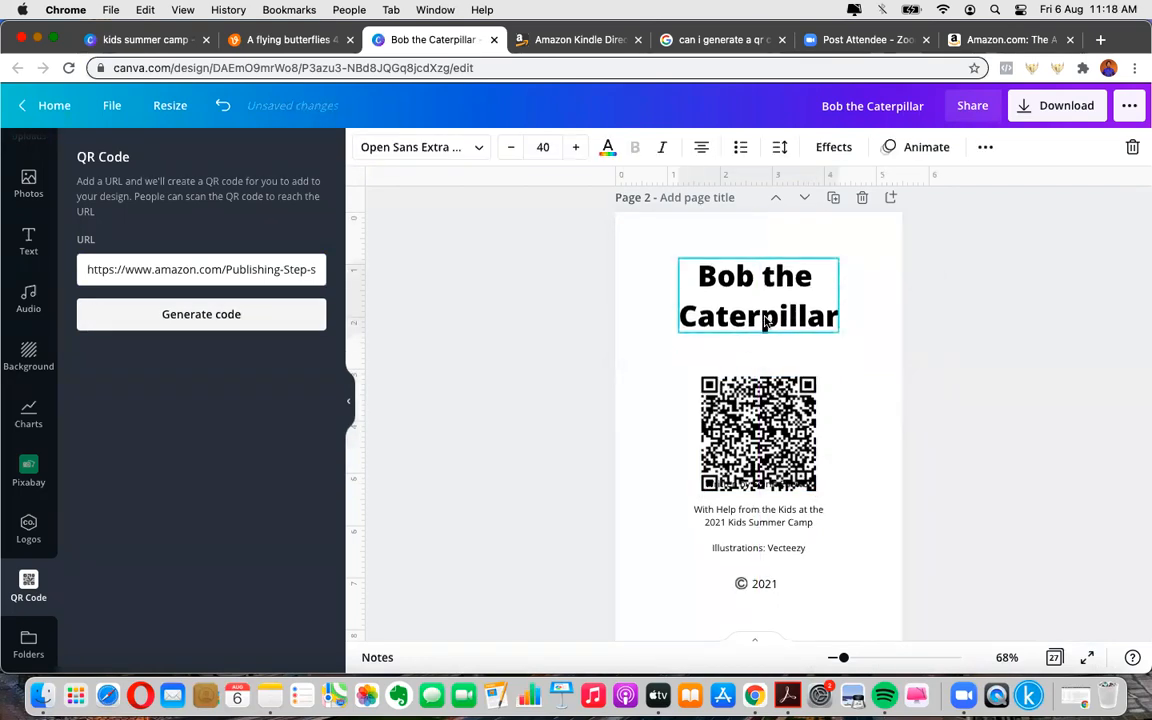
left_click(758, 420)
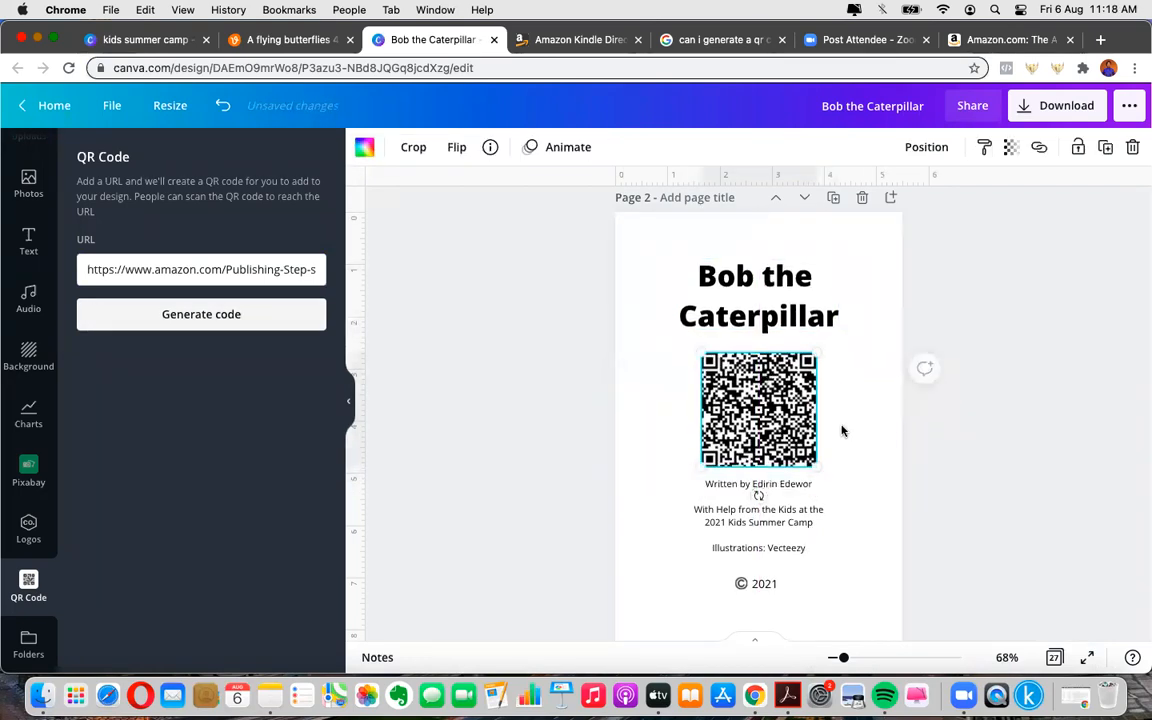
left_click(850, 440)
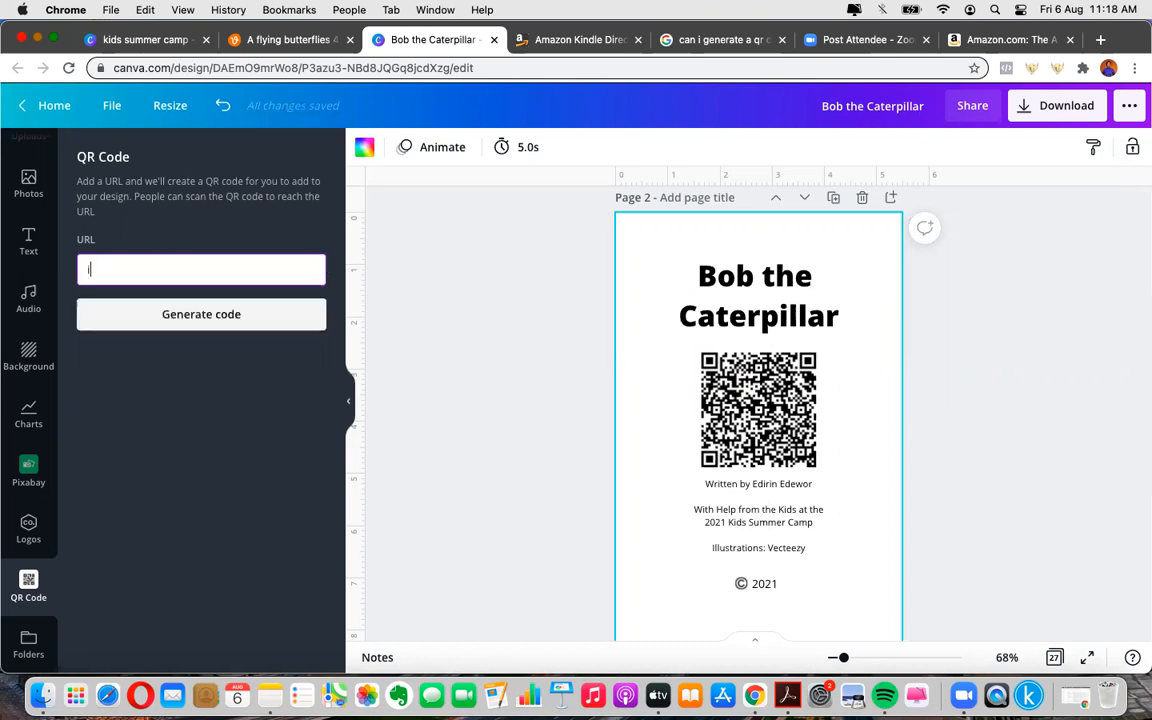
type("instagram")
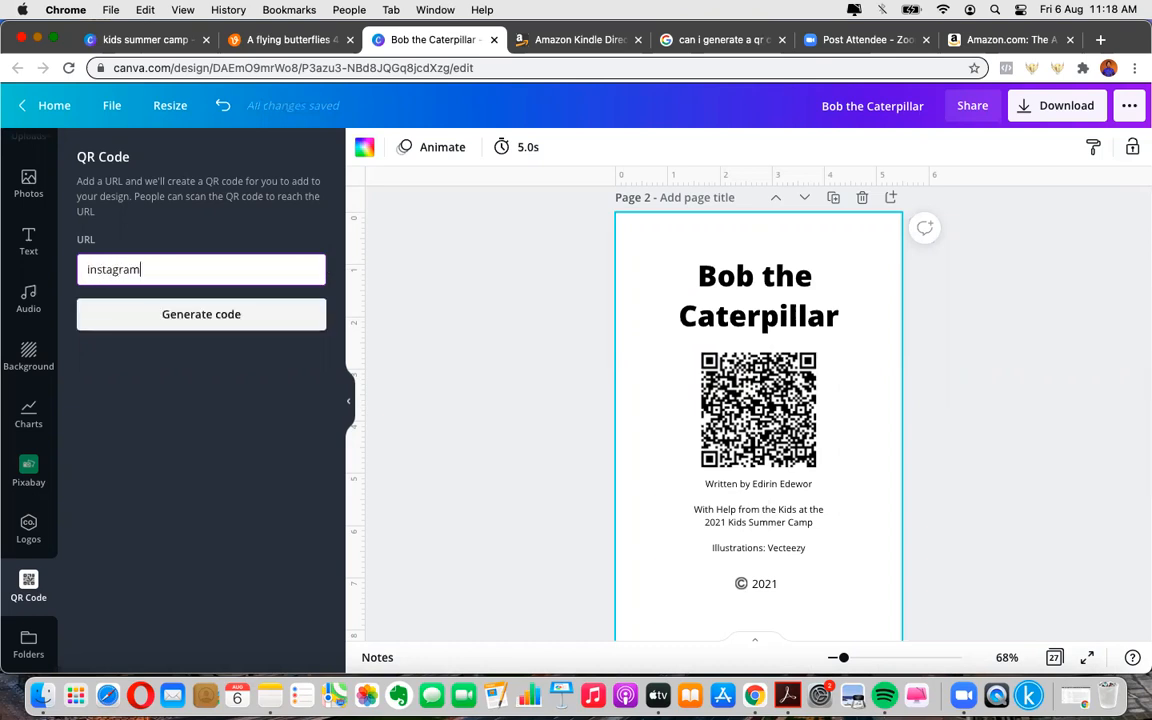
type(".com/edir")
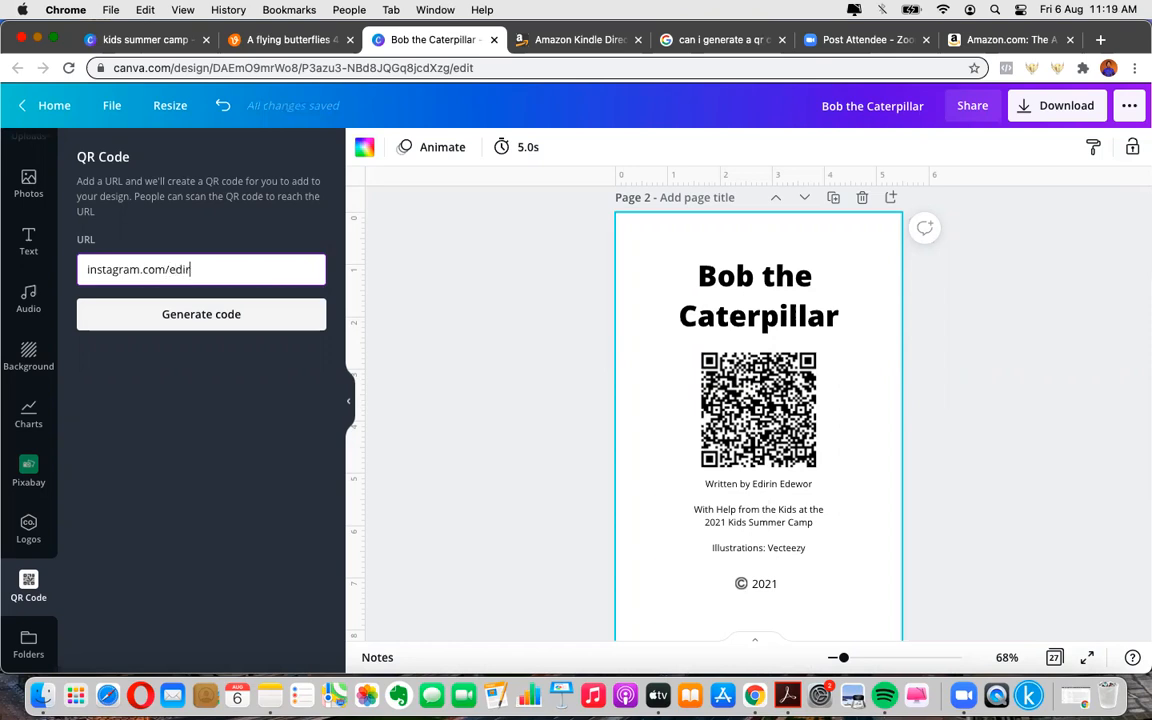
type("inedew")
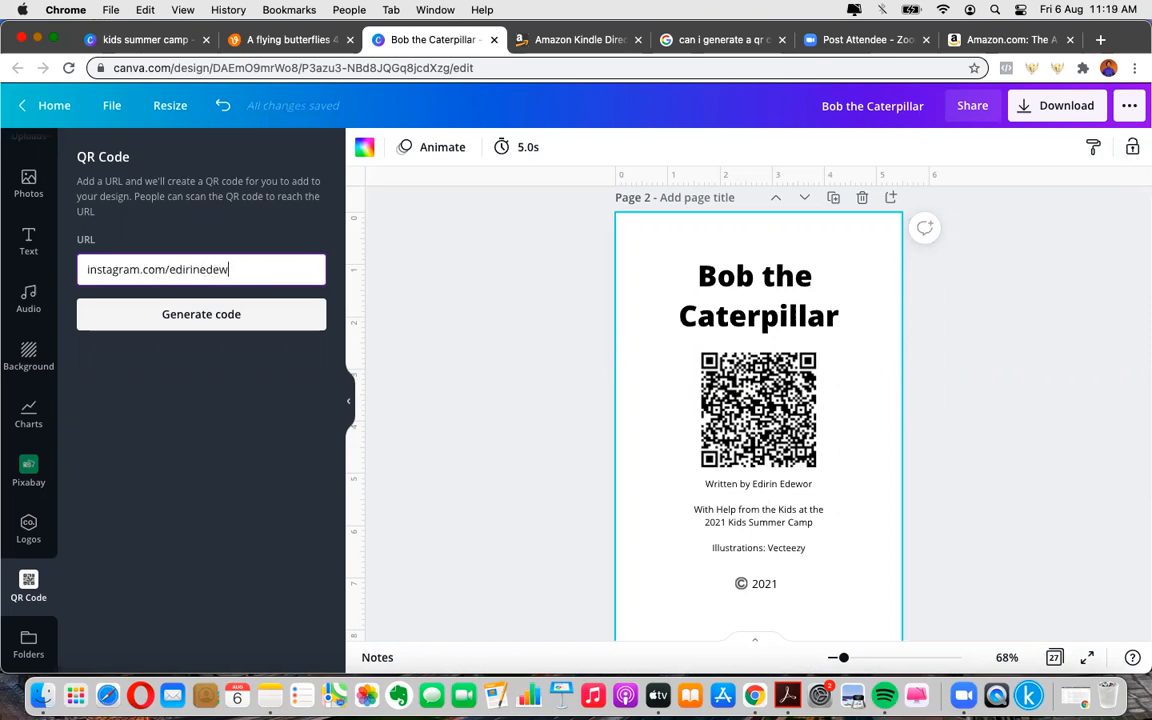
left_click(758, 408)
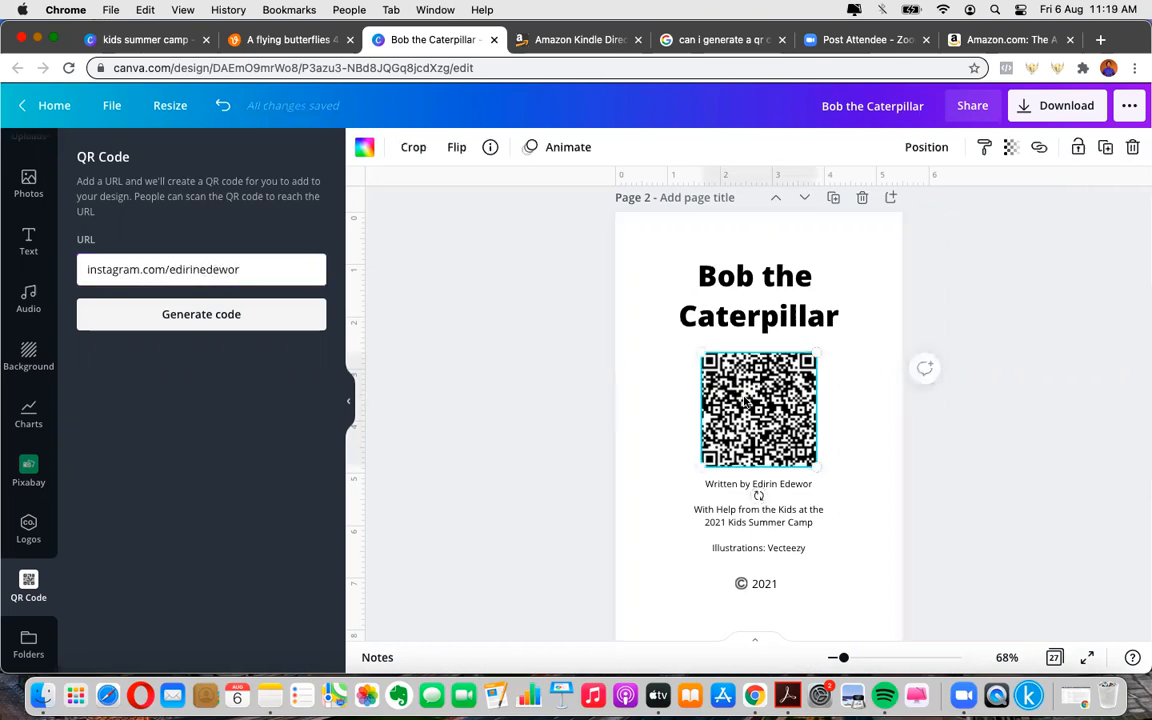
left_click(201, 314)
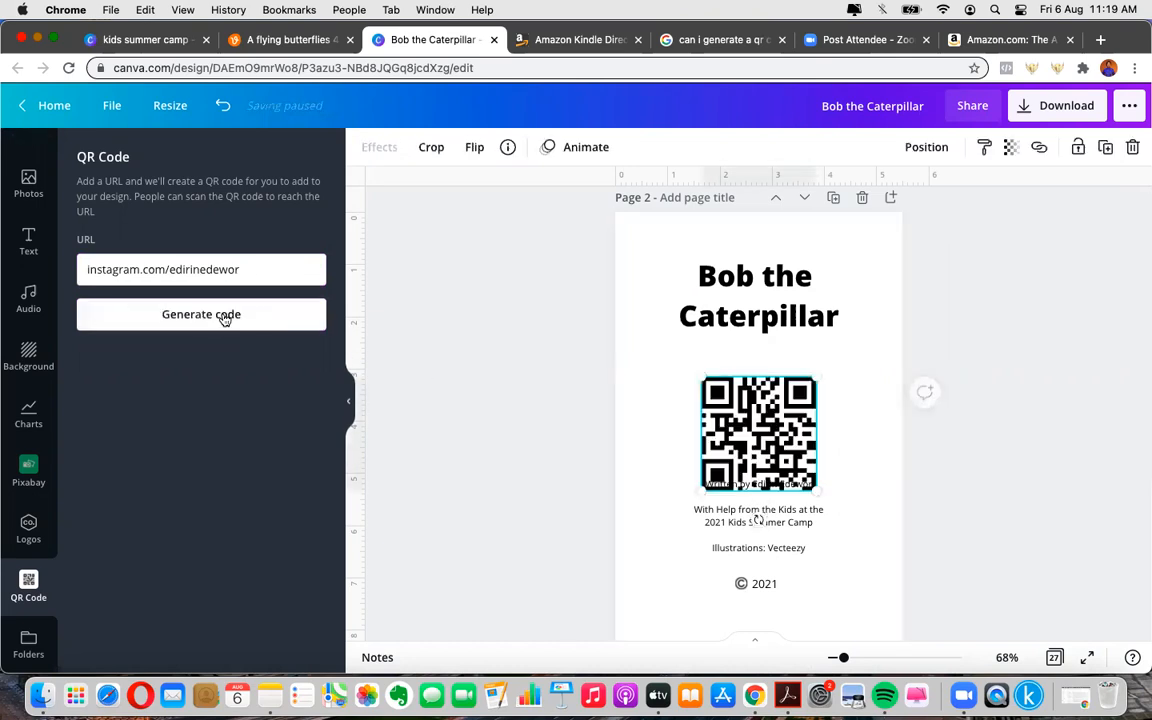
Center the new QR code above the credits and shrink it slightly
left_click(201, 314)
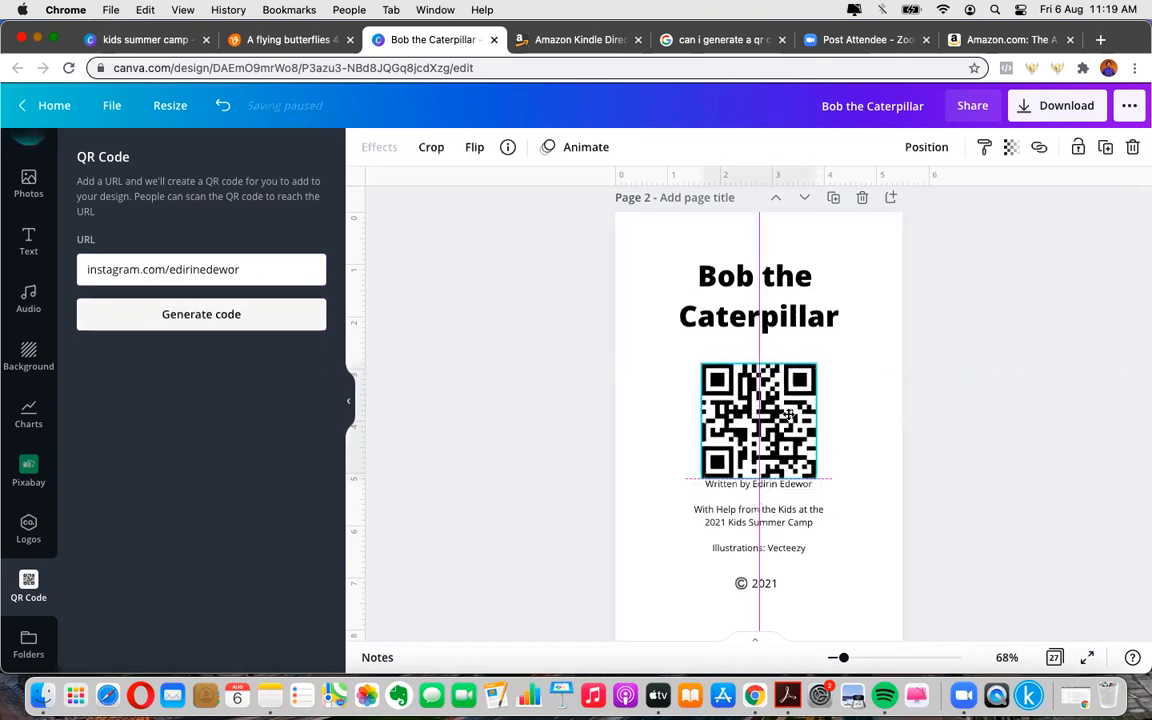
left_click(758, 415)
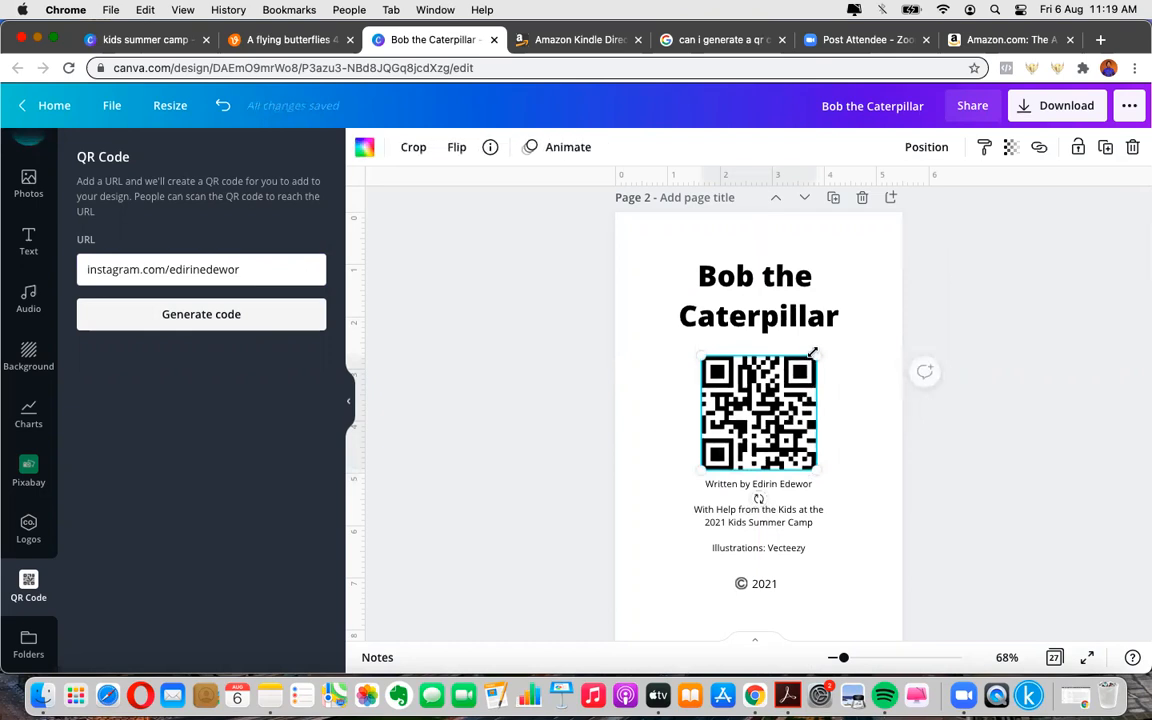
left_click_drag(814, 353, 798, 378)
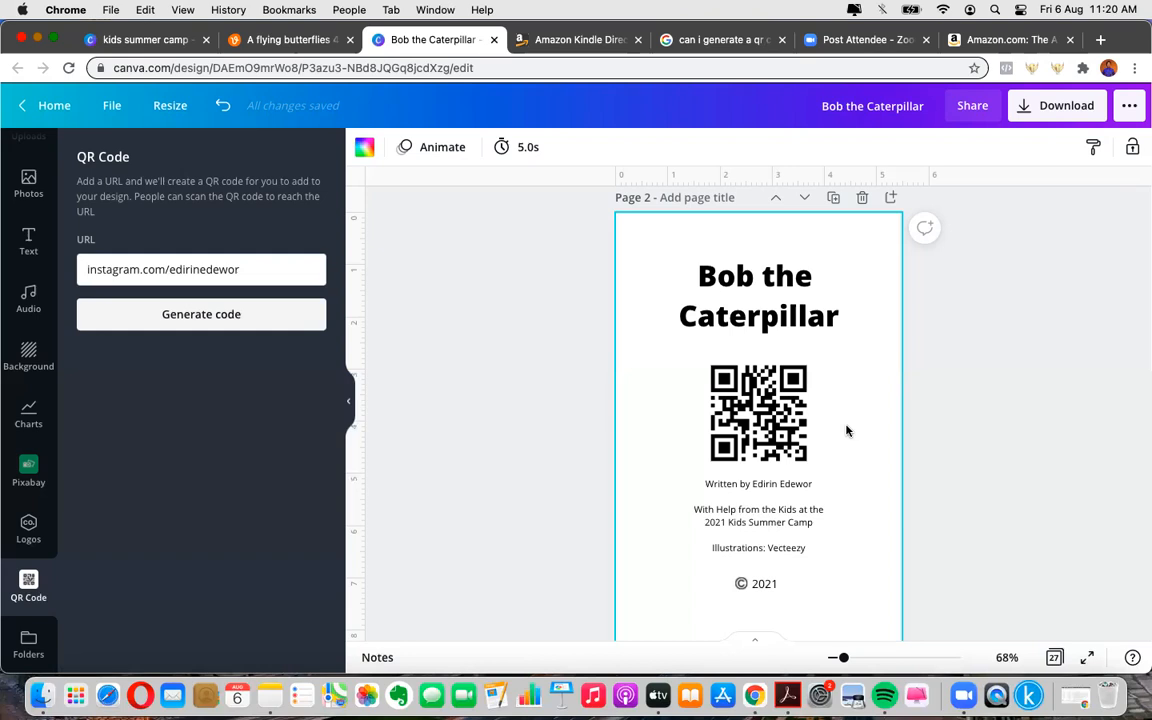
mouse_move(871, 540)
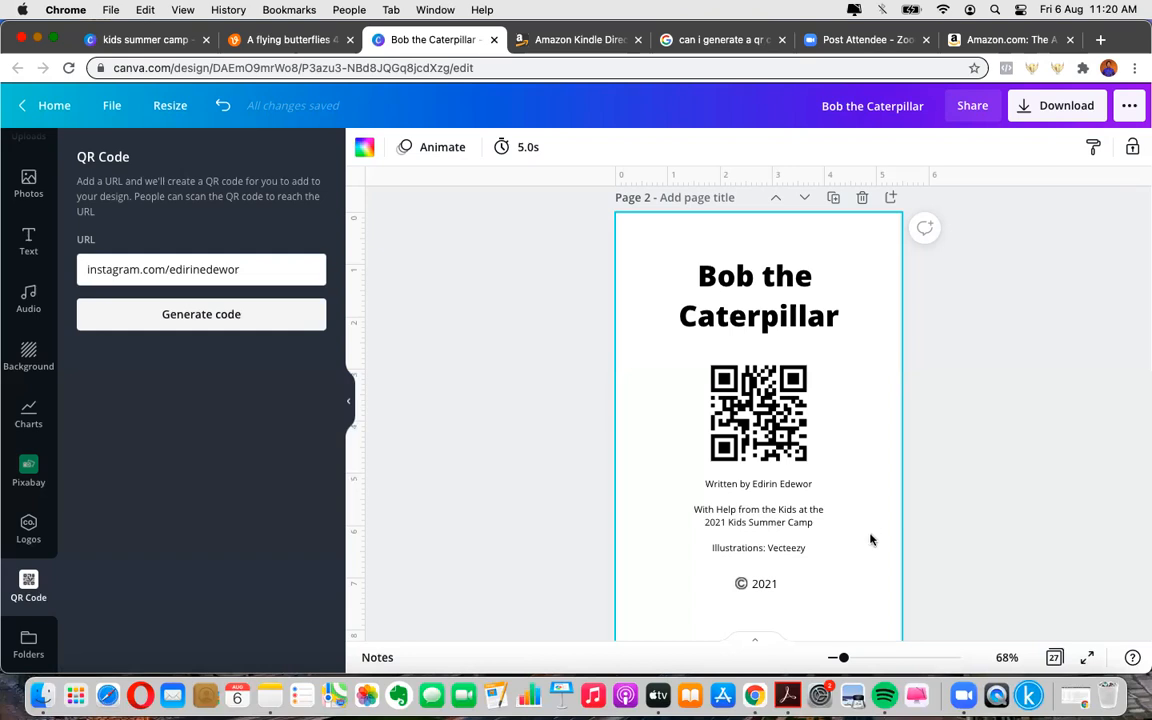